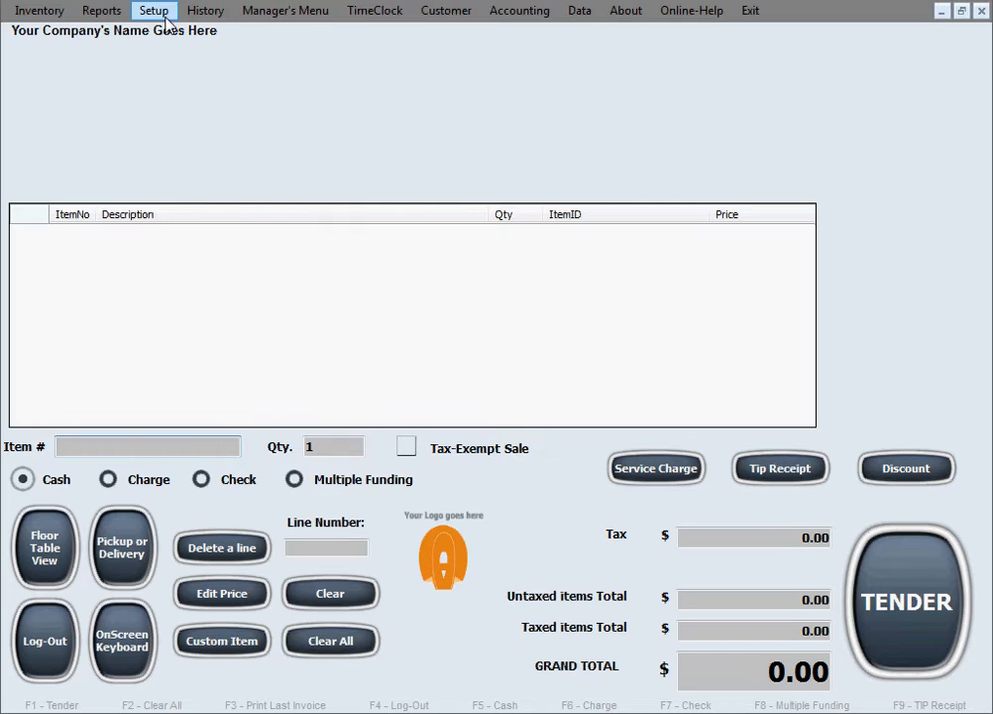
Step: Open the hardware setup dialog from the Setup menu
click(154, 10)
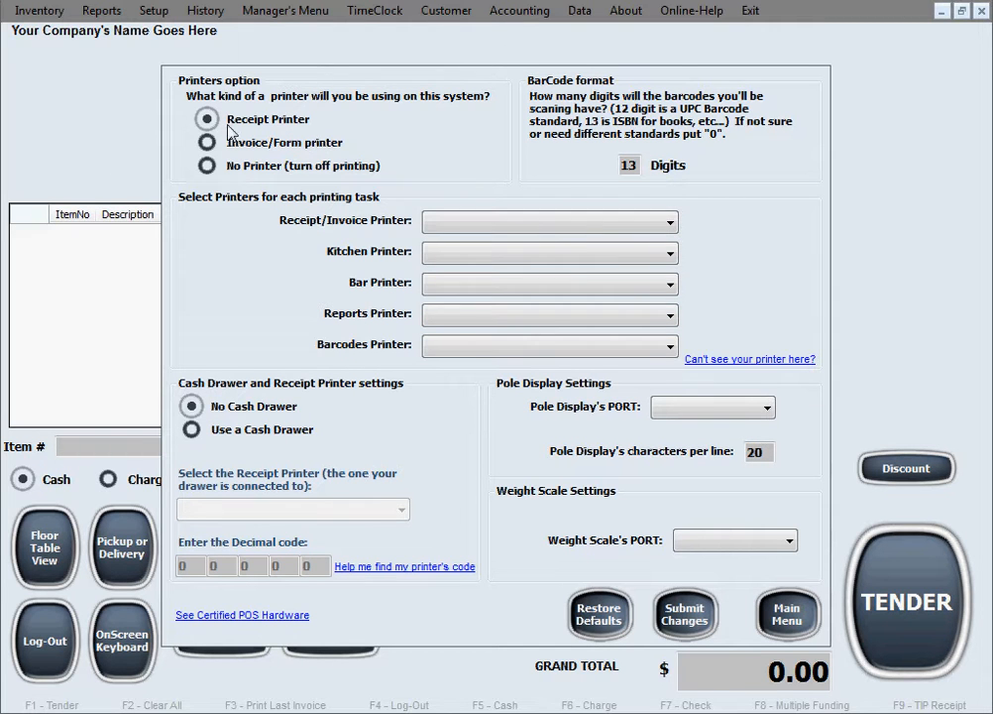
mouse_move(386, 132)
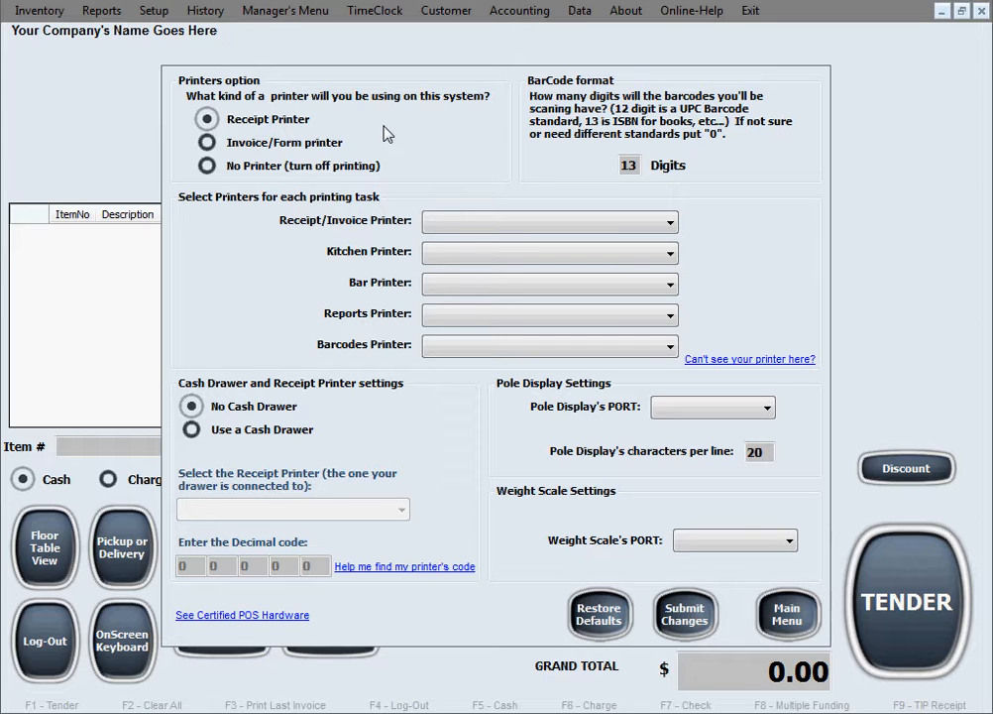
mouse_move(367, 133)
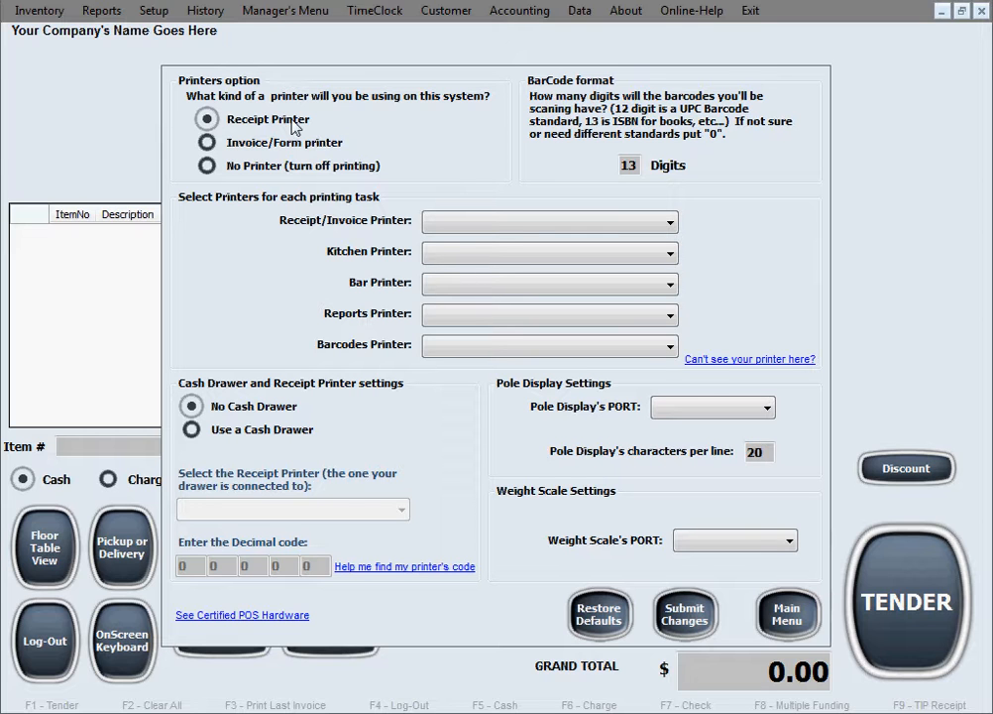
Step: Switch the printer option from Invoice/Form printer to No Printer, turning printing off
click(207, 141)
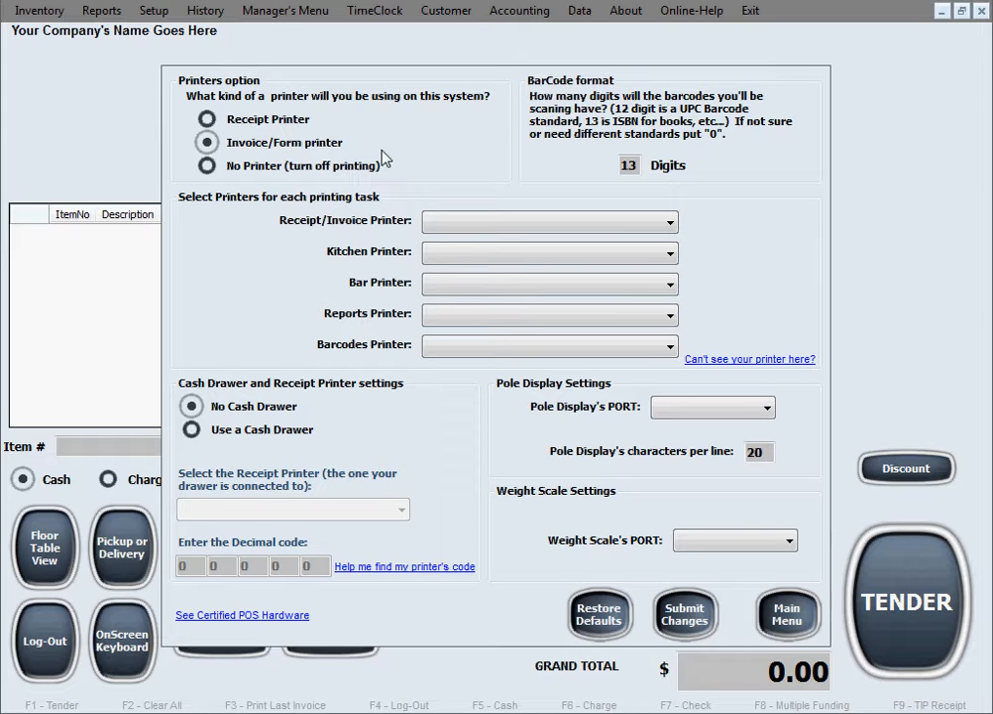
mouse_move(291, 161)
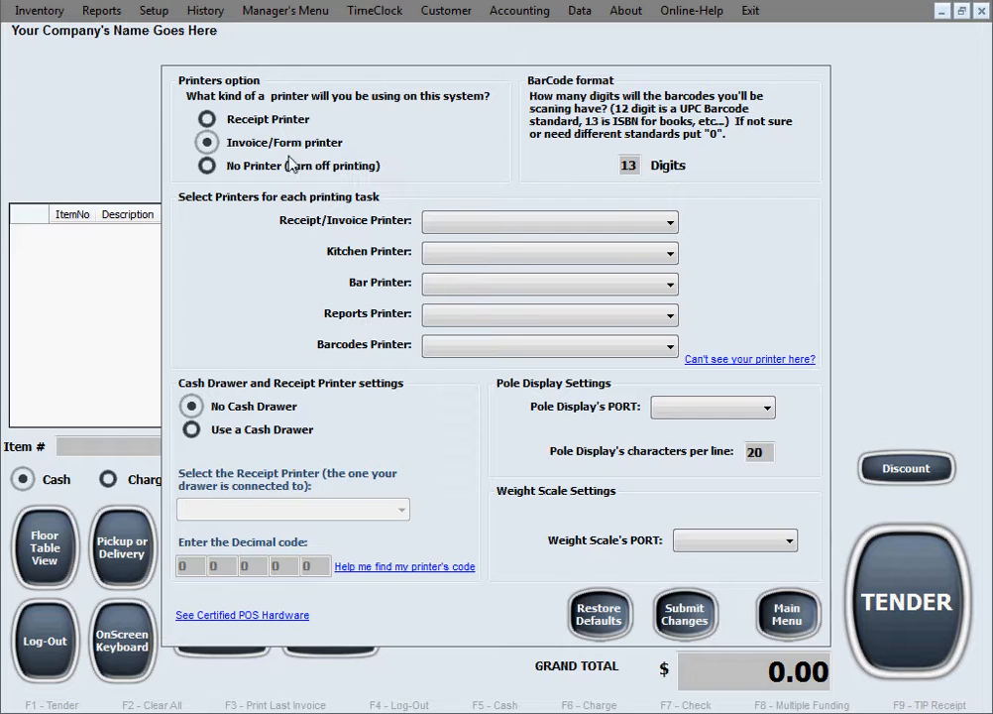
click(207, 165)
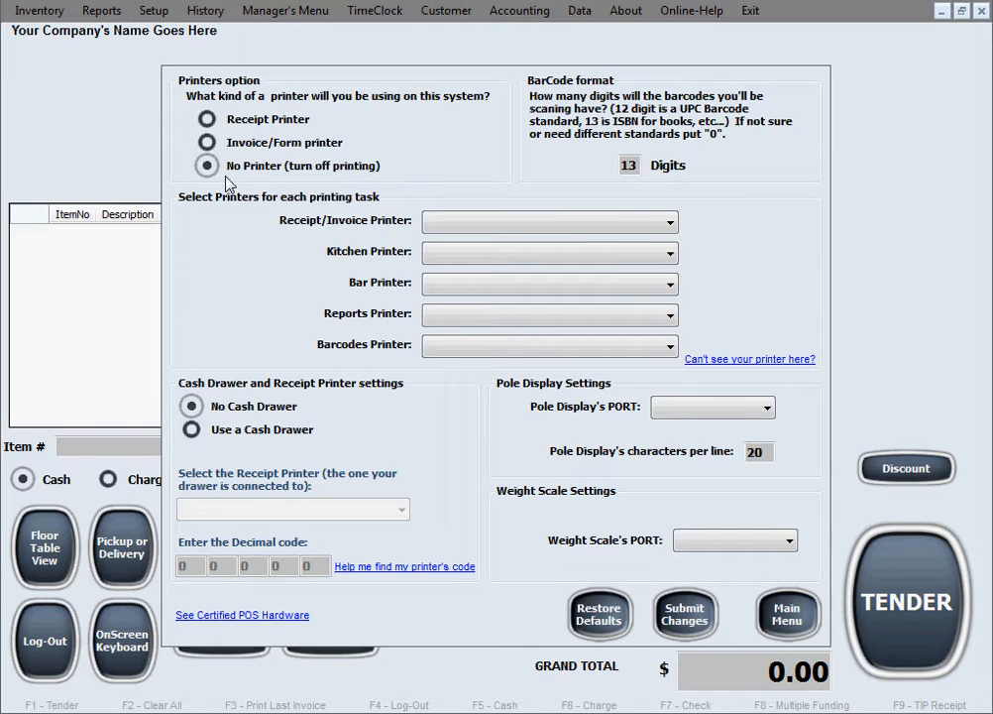
mouse_move(372, 188)
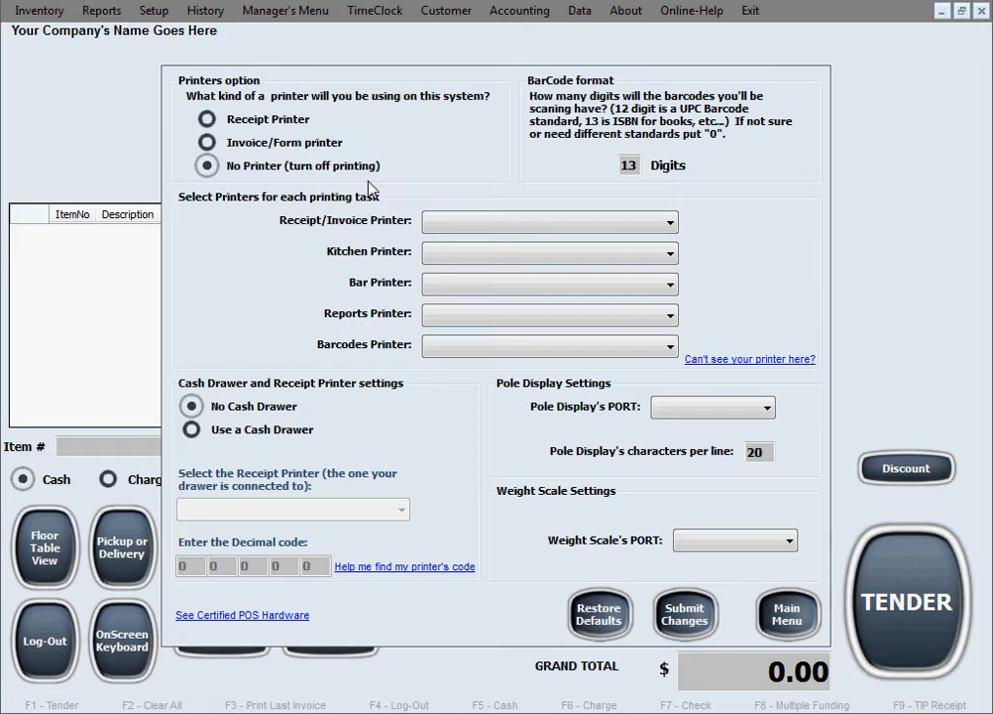
mouse_move(389, 565)
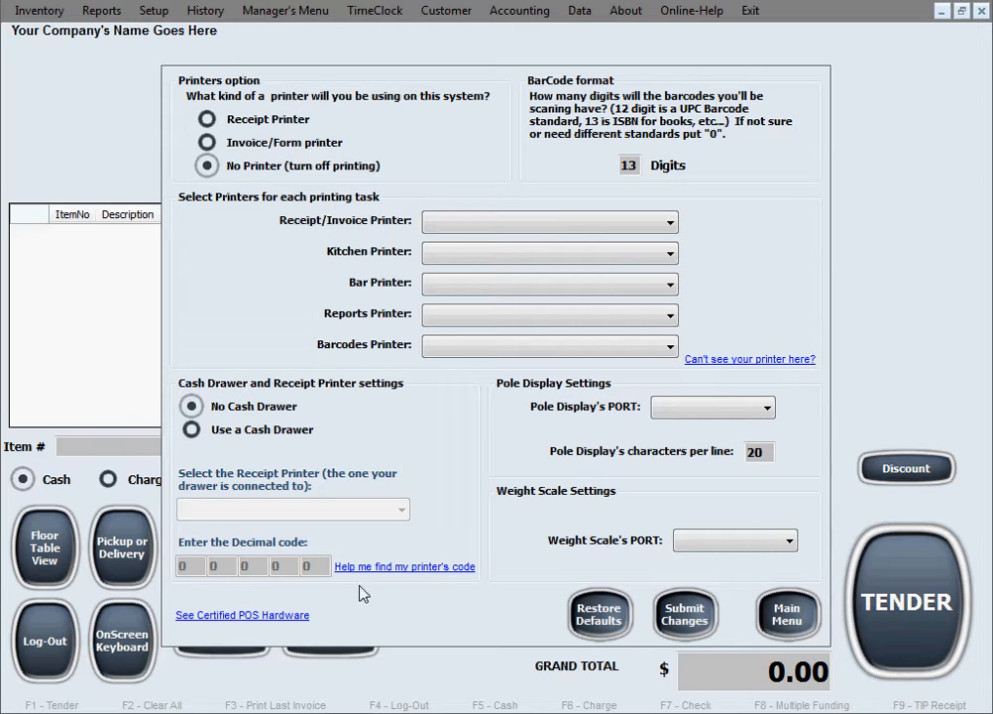
mouse_move(340, 263)
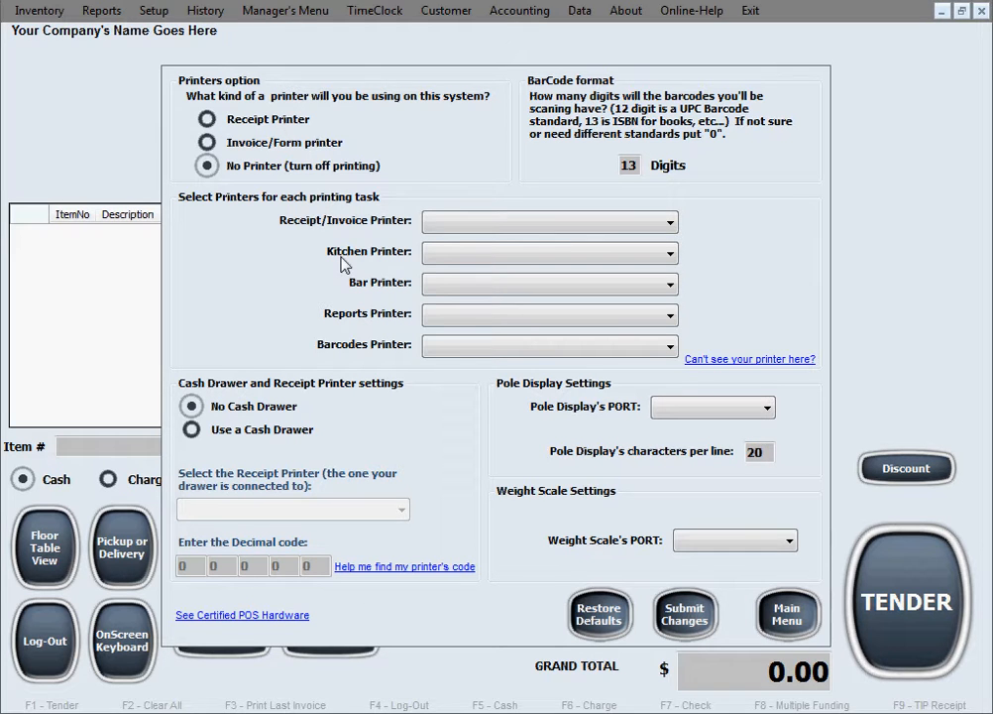
mouse_move(681, 124)
text(12)
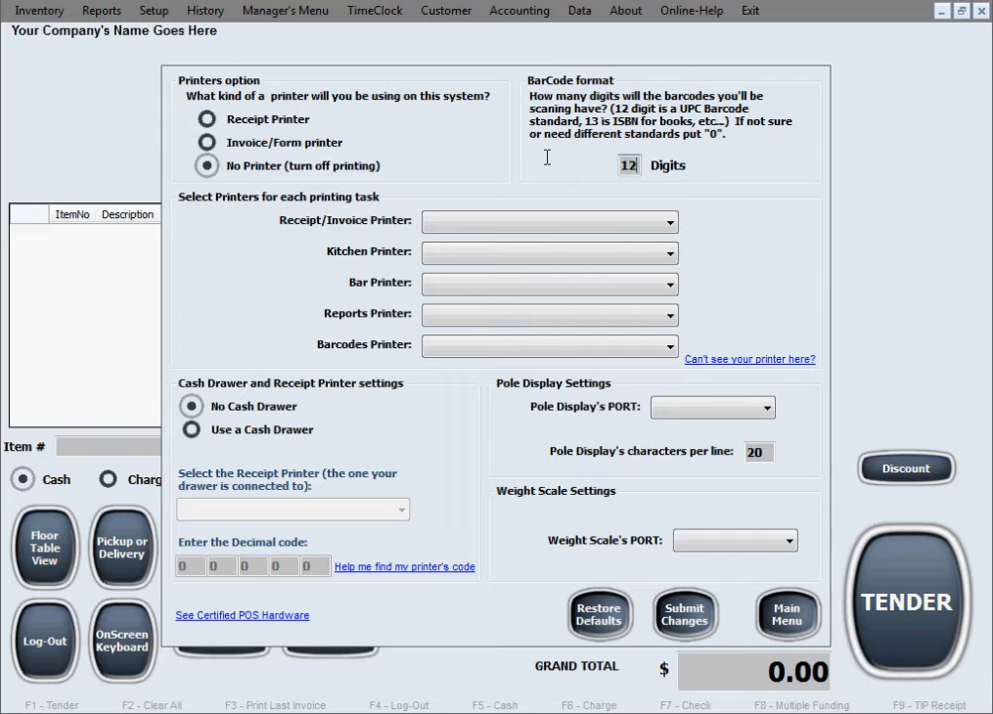
mouse_move(609, 149)
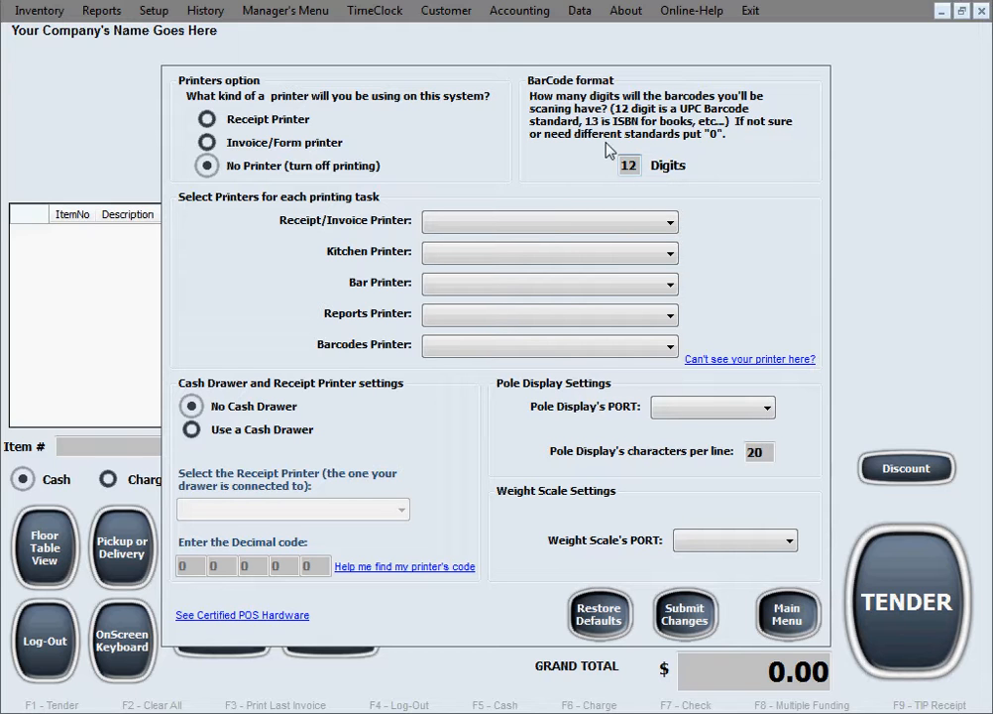
mouse_move(707, 144)
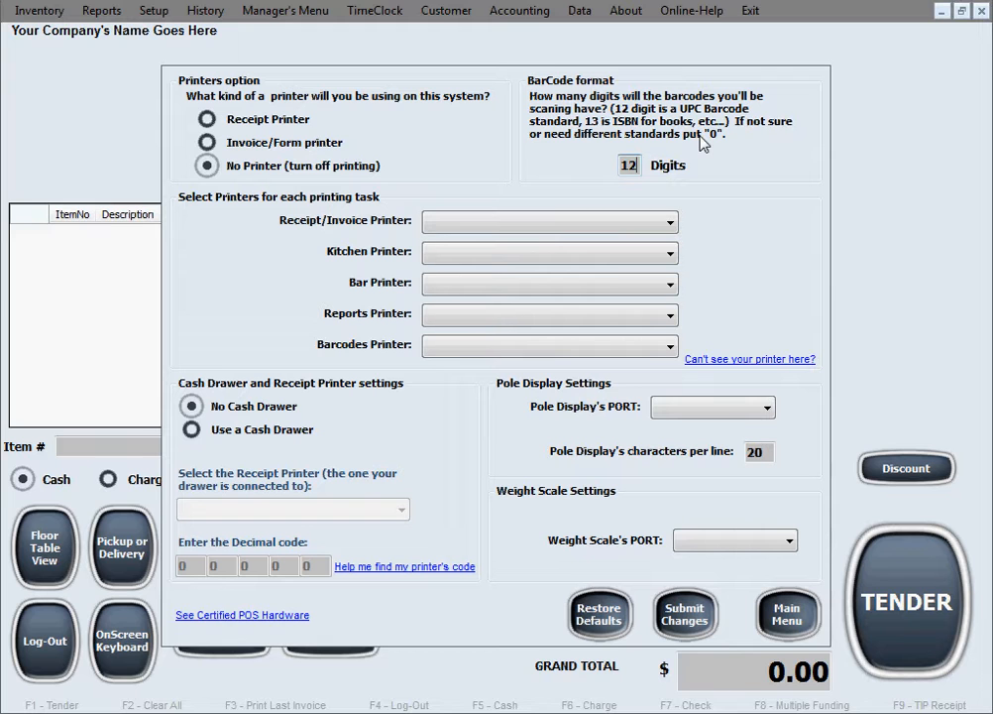
mouse_move(733, 162)
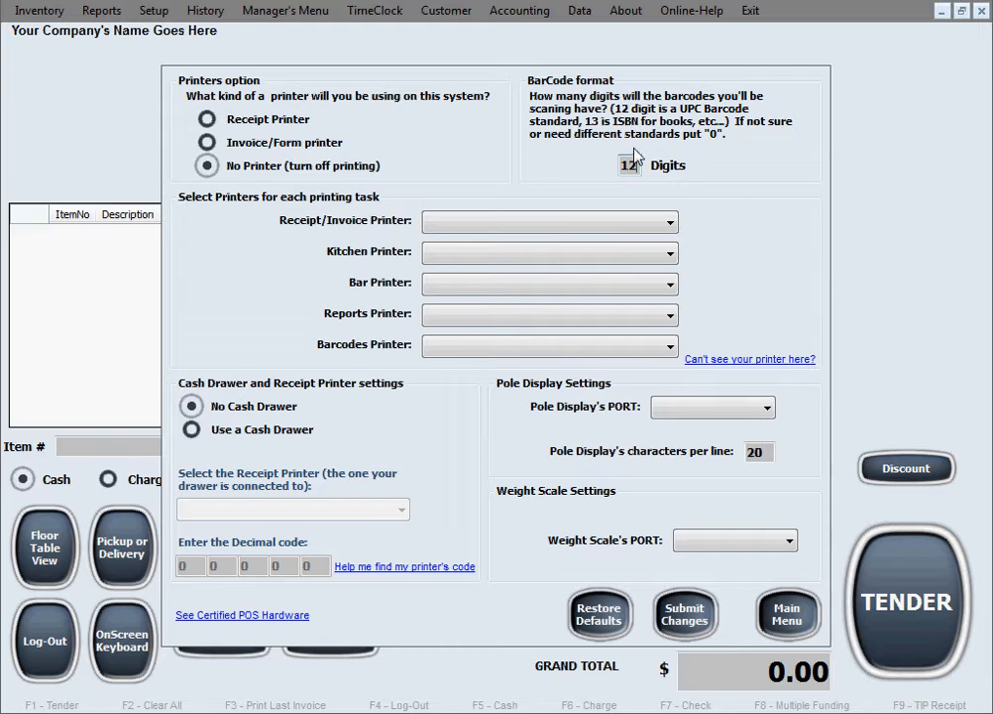
mouse_move(723, 159)
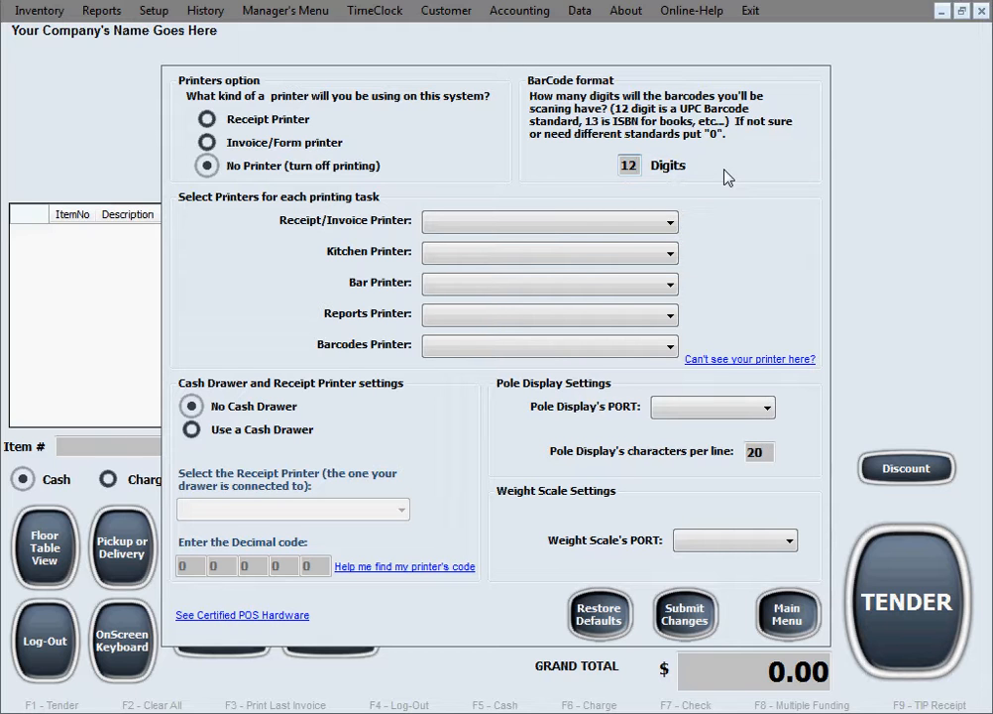
mouse_move(218, 268)
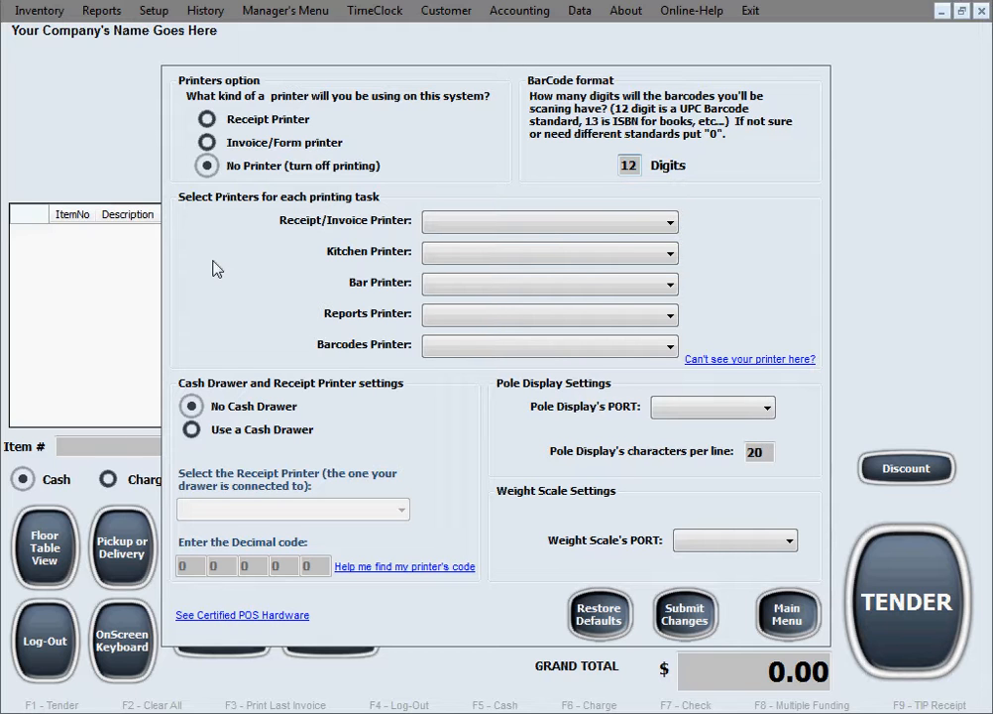
mouse_move(224, 268)
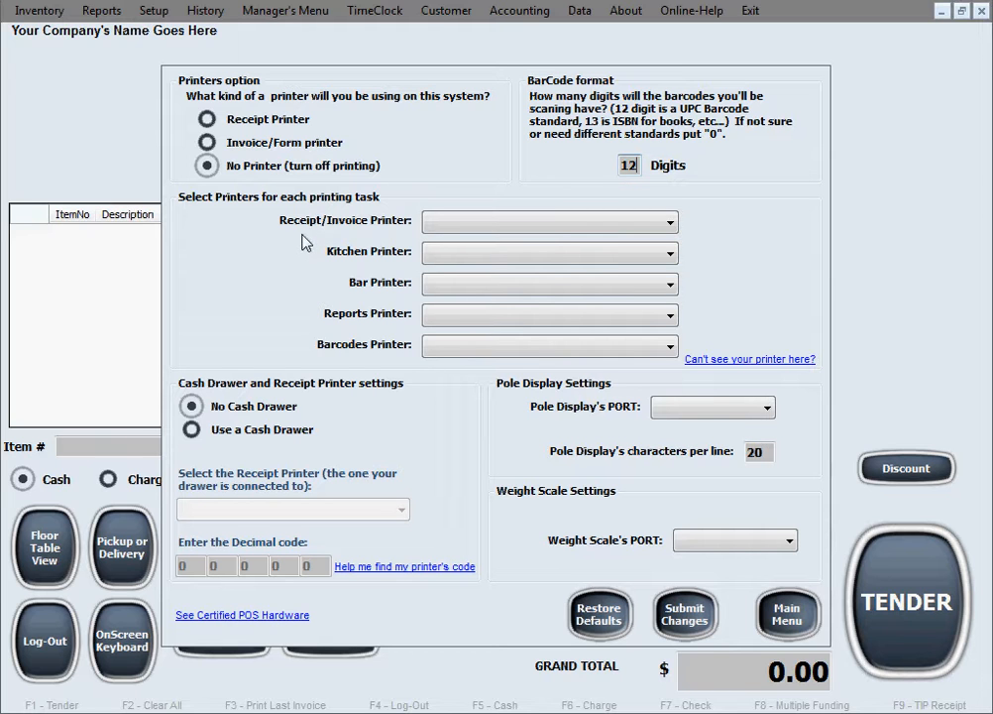
mouse_move(329, 238)
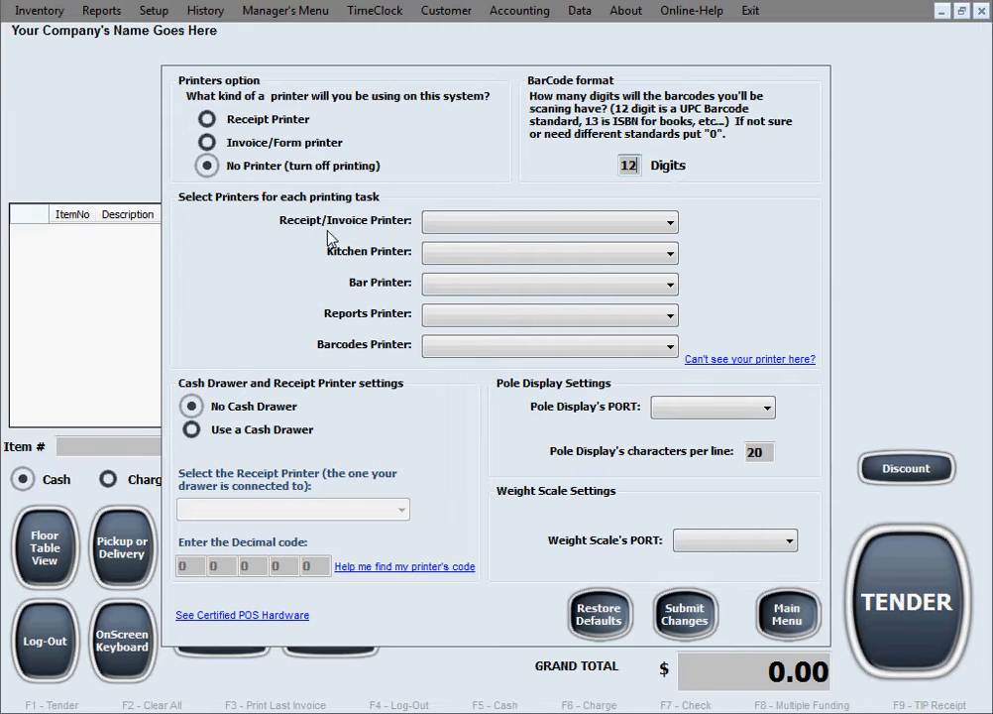
mouse_move(376, 241)
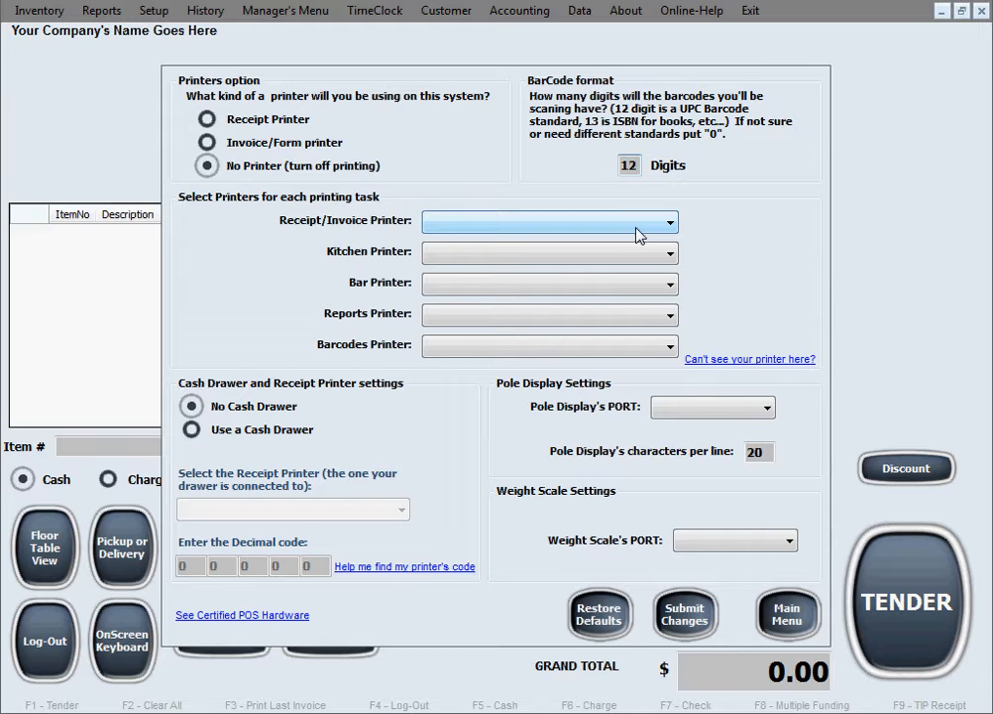
Step: Assign CITIZEN CT-S801 to receipt, kitchen and bar printing, and HP LaserJet to reports and barcodes
click(669, 221)
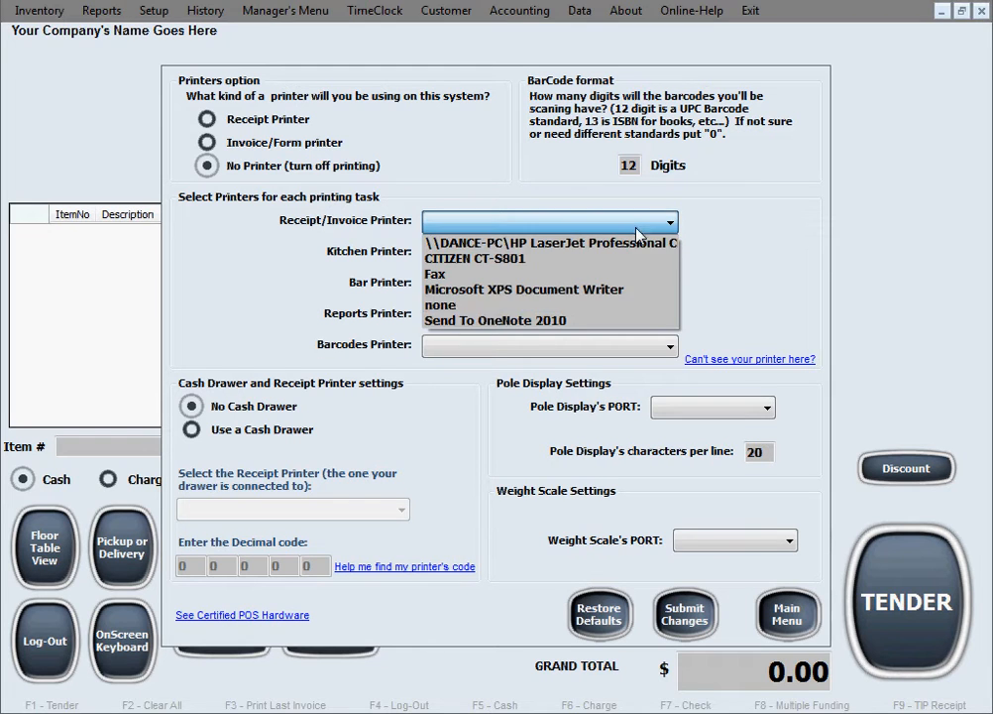
click(473, 259)
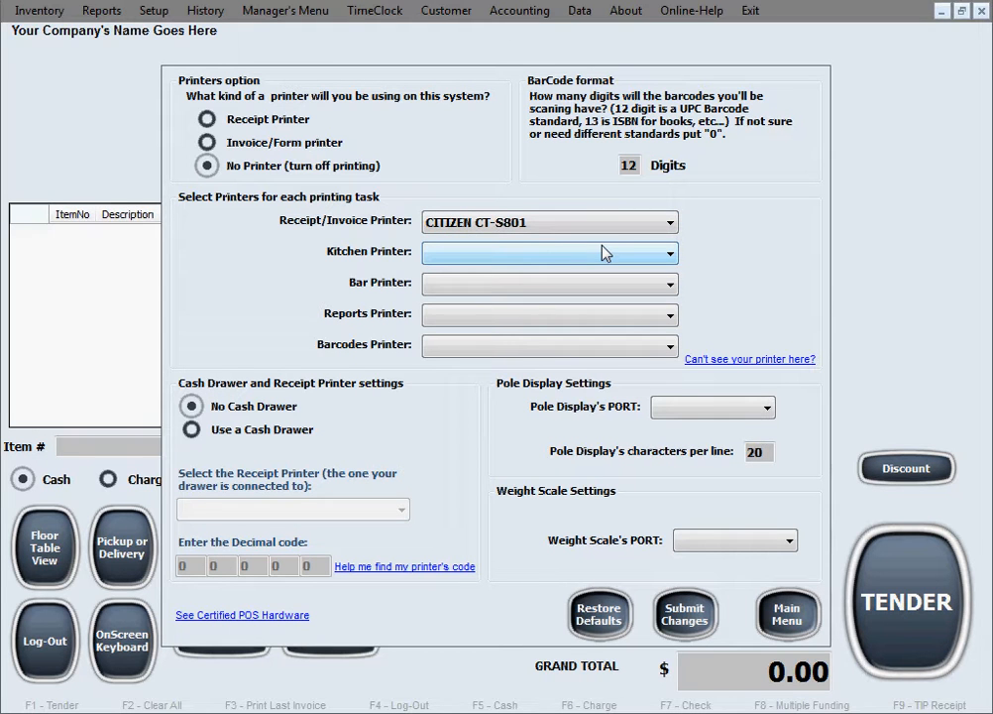
click(667, 253)
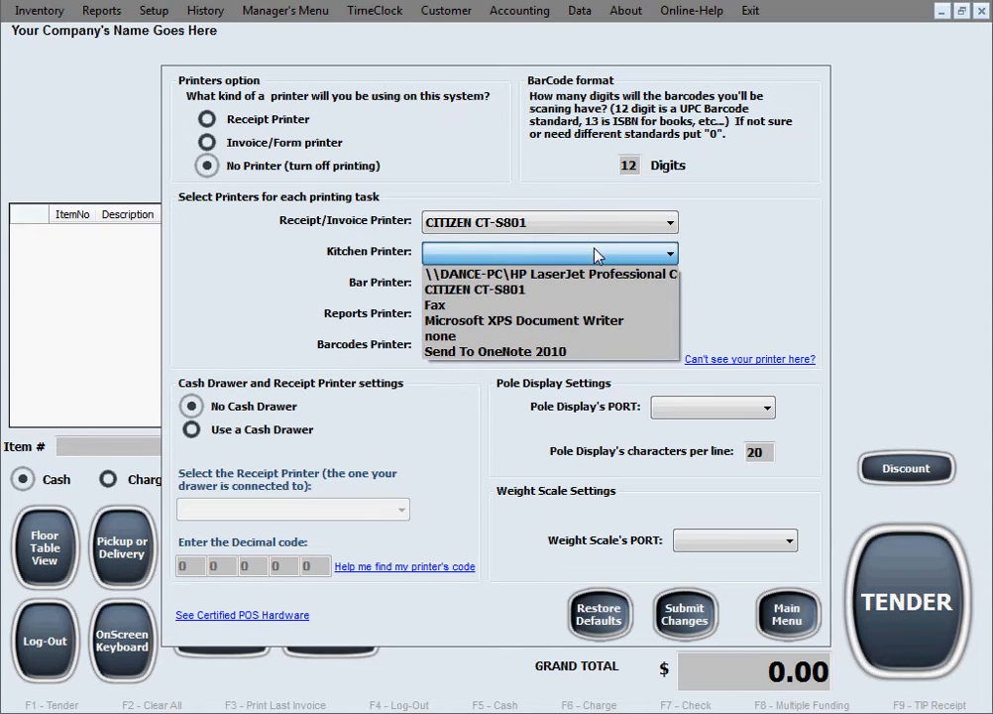
click(474, 289)
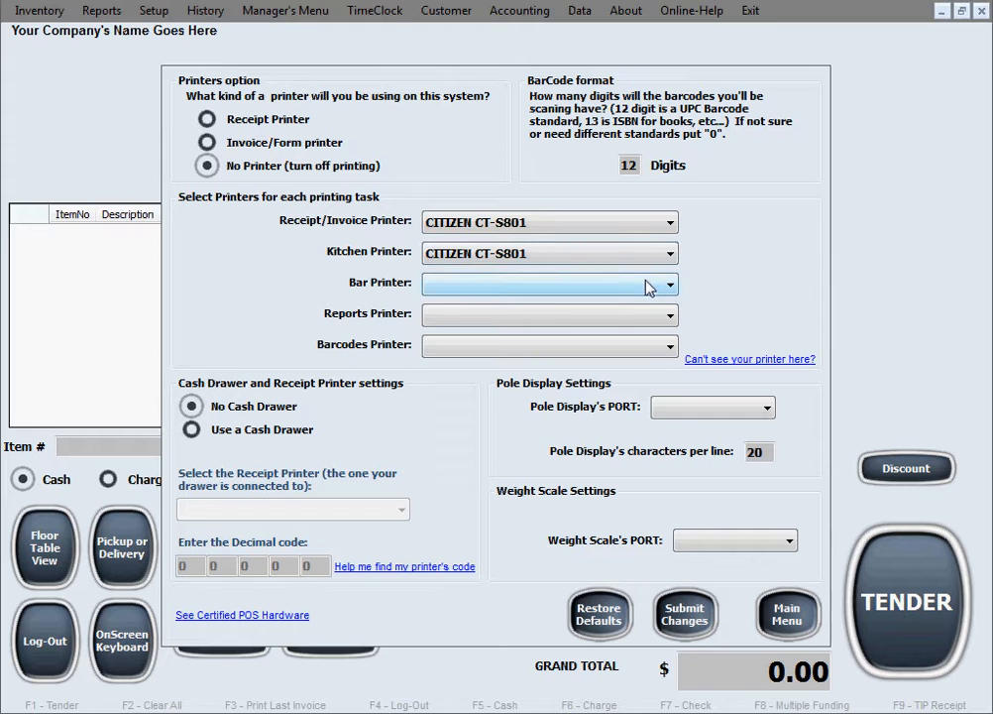
click(550, 284)
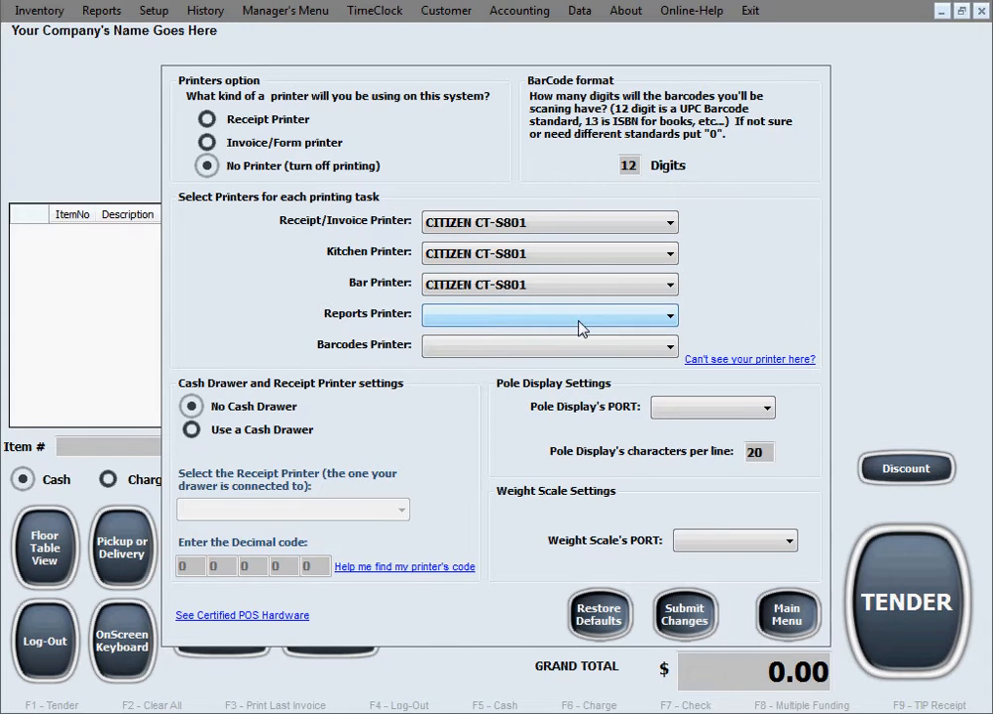
mouse_move(588, 327)
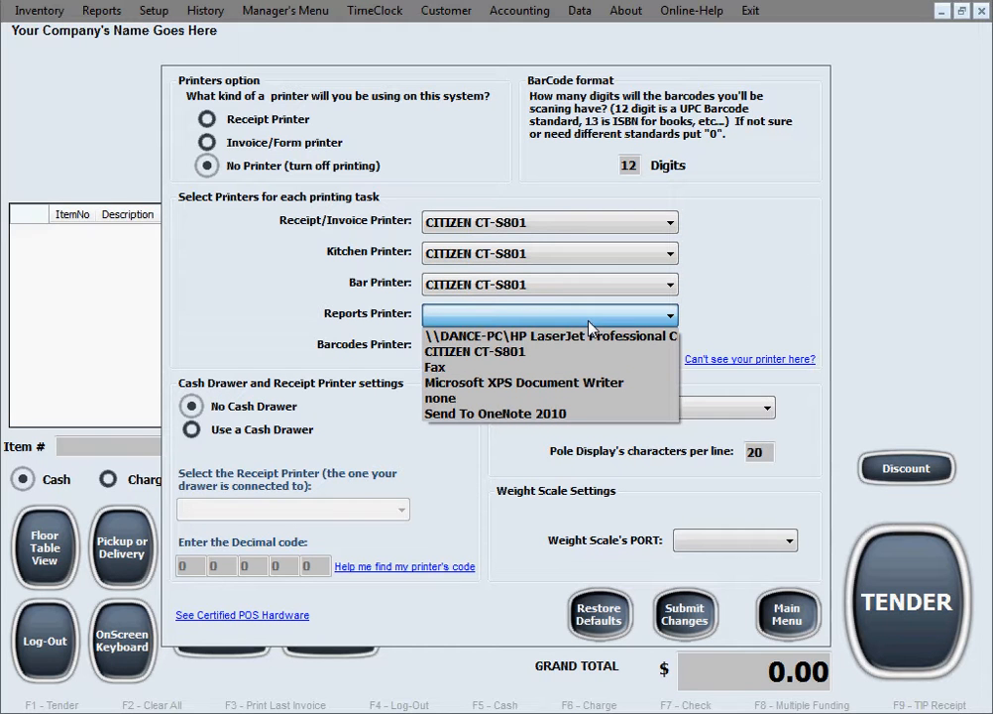
click(550, 335)
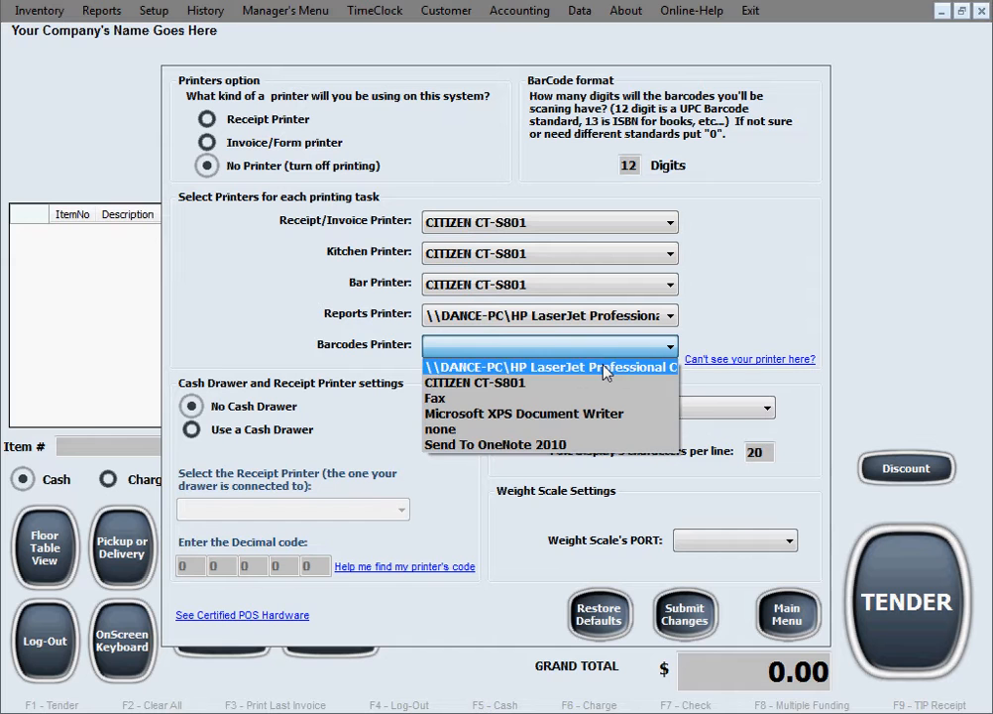
click(548, 367)
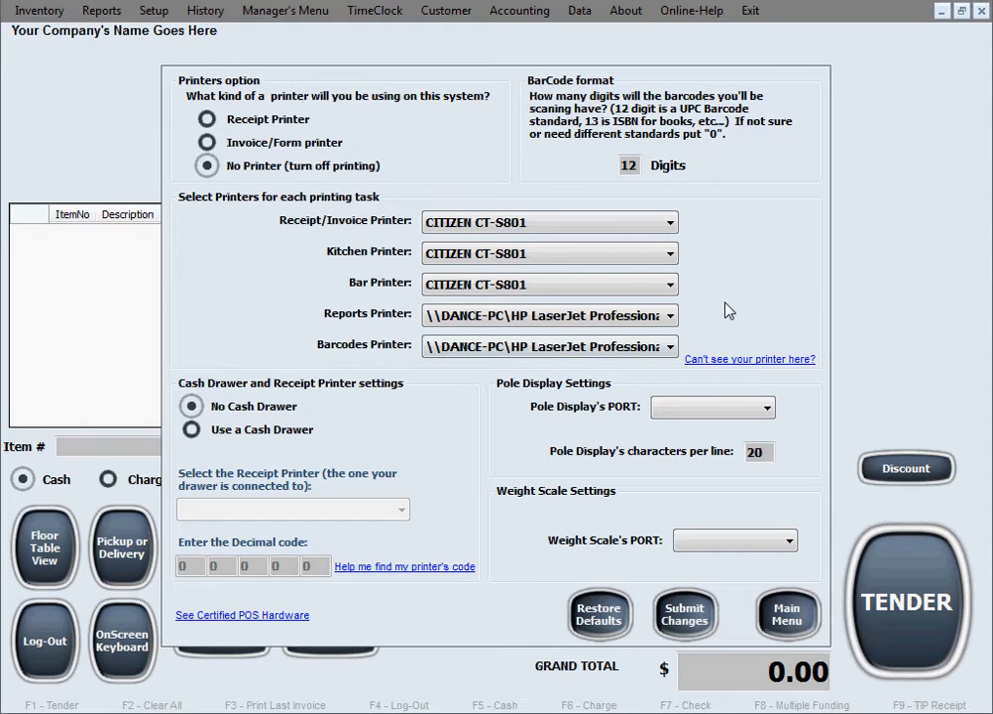
mouse_move(412, 452)
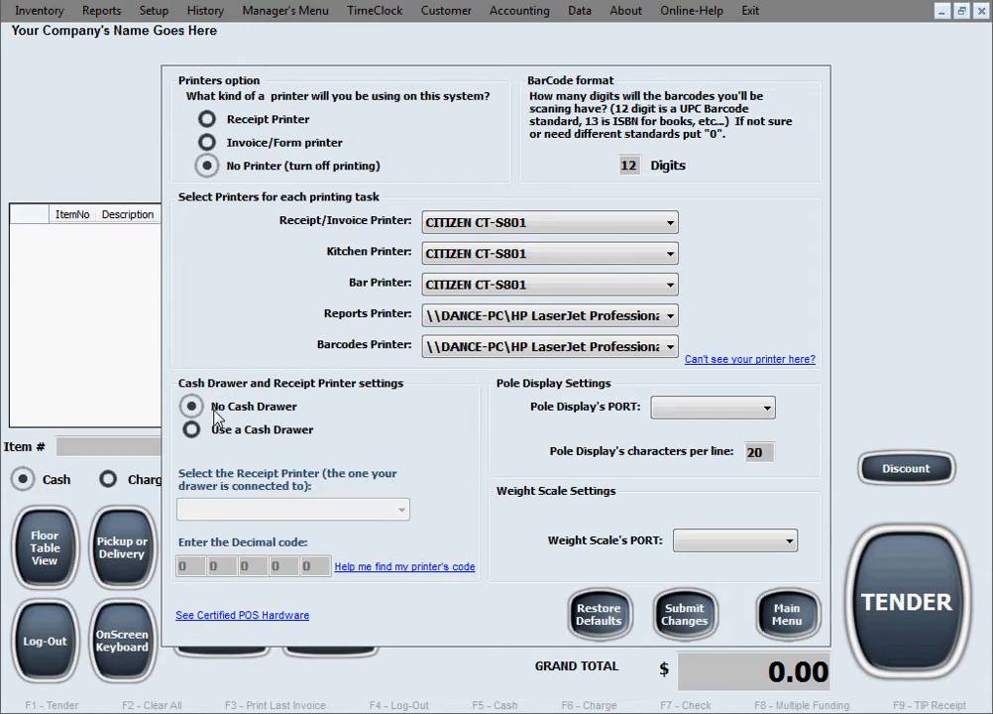
mouse_move(322, 428)
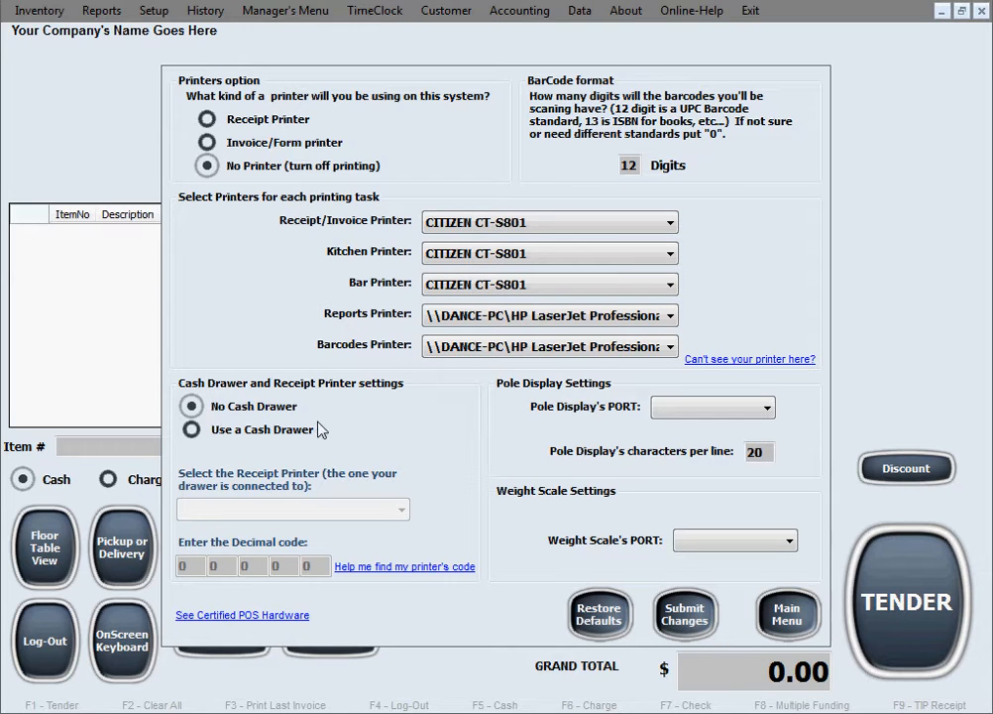
Step: Enable 'Use a Cash Drawer' connected through the CITIZEN CT-S801 receipt printer
click(192, 429)
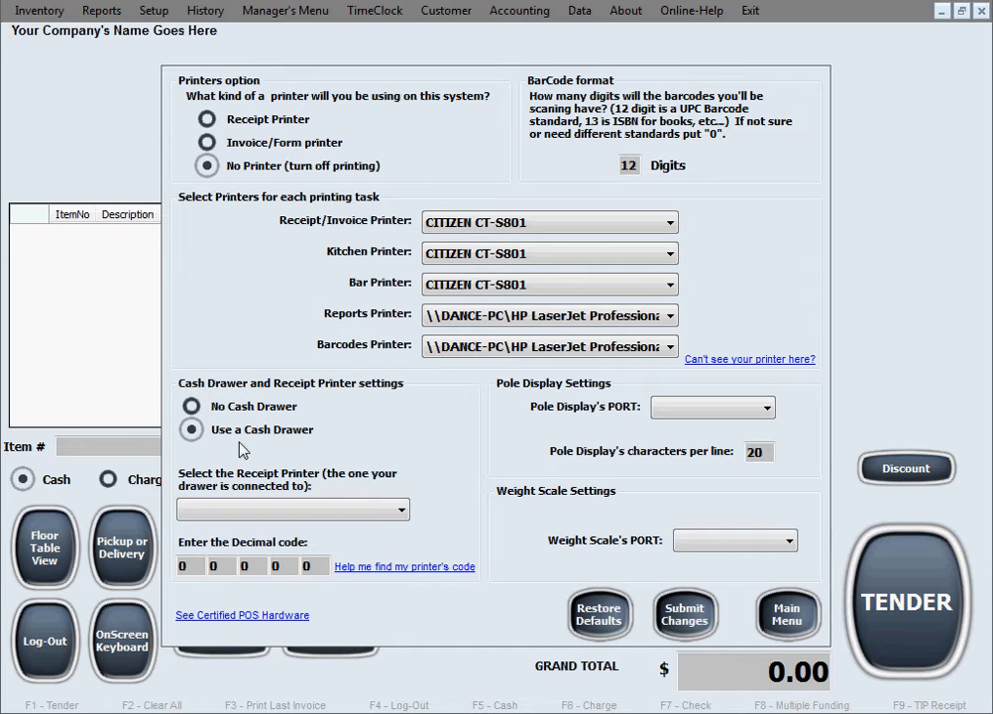
mouse_move(415, 503)
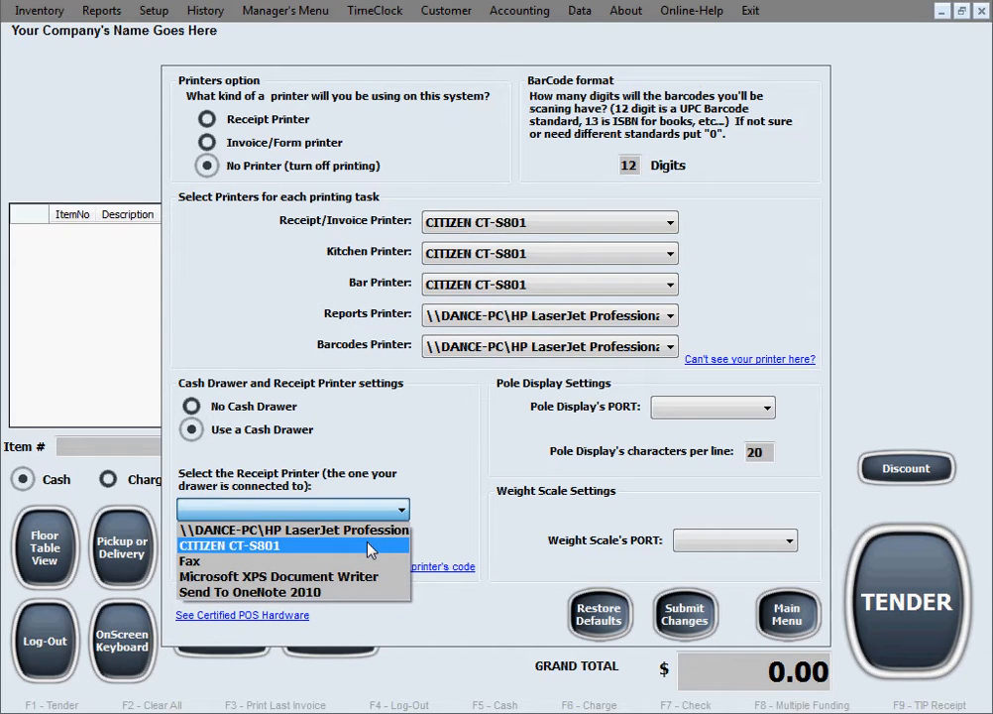
click(230, 544)
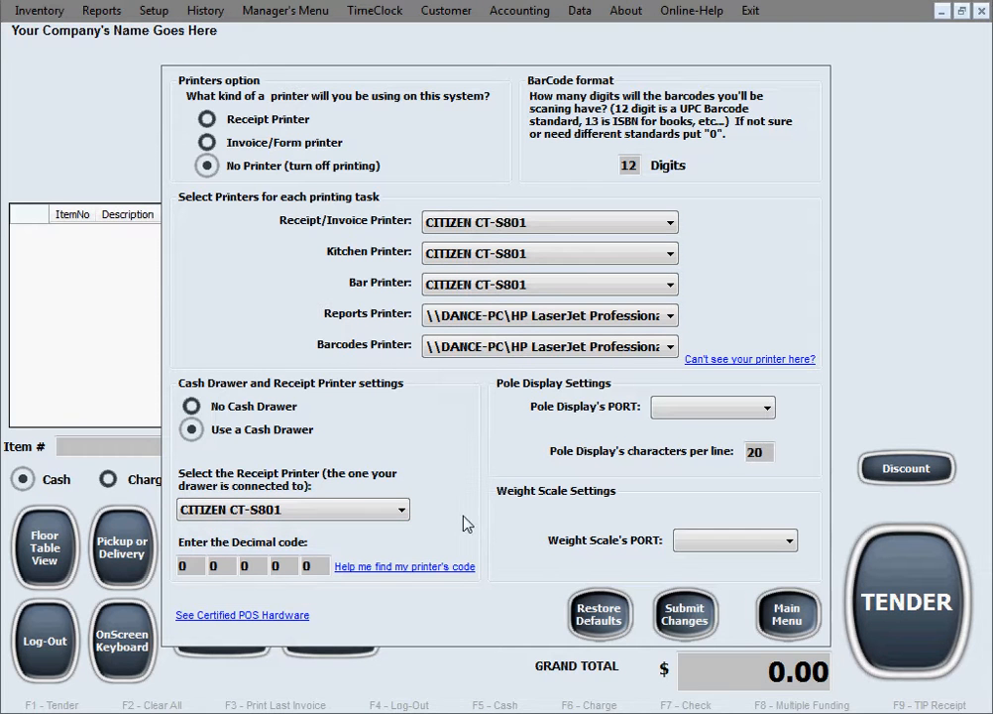
mouse_move(417, 535)
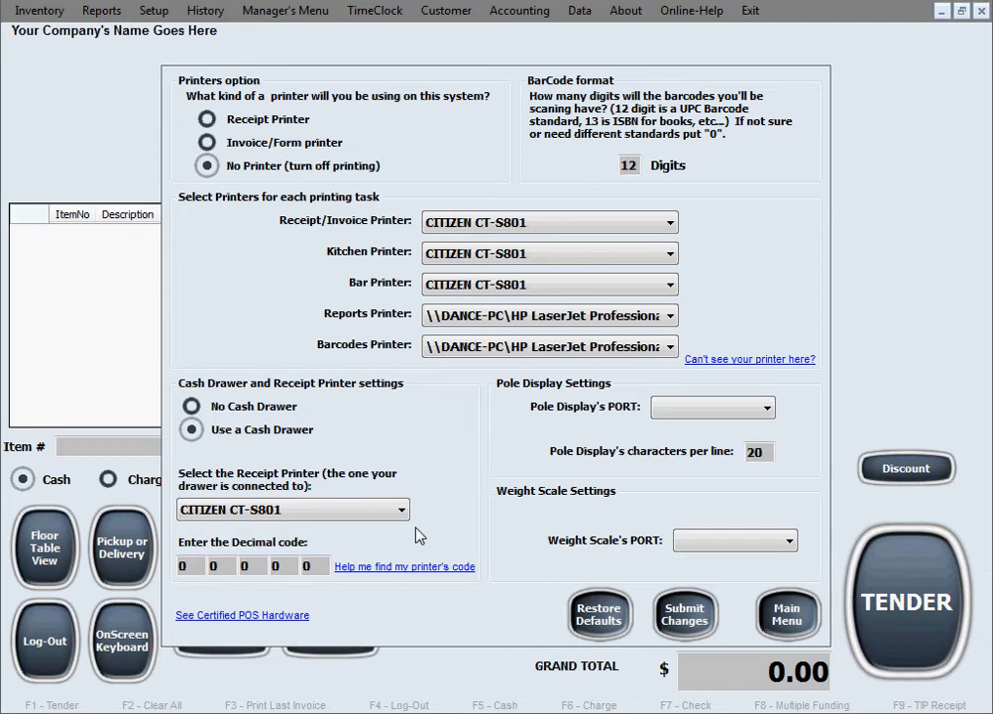
mouse_move(431, 538)
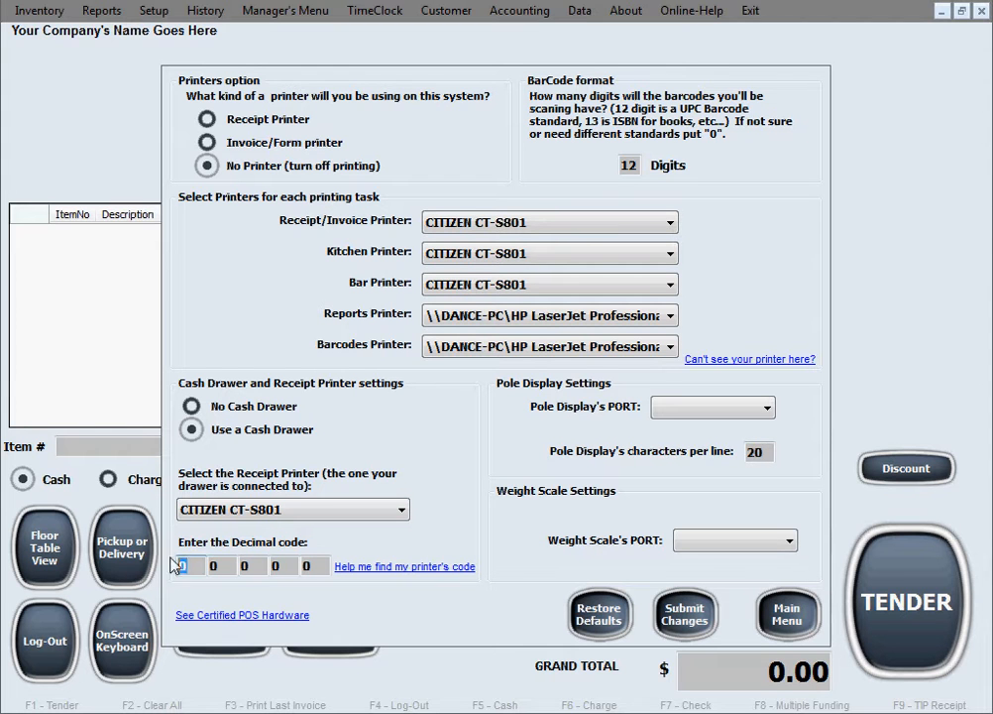
Step: Enter the cash drawer decimal code 27, 112, 0, 50, 250
text(27)
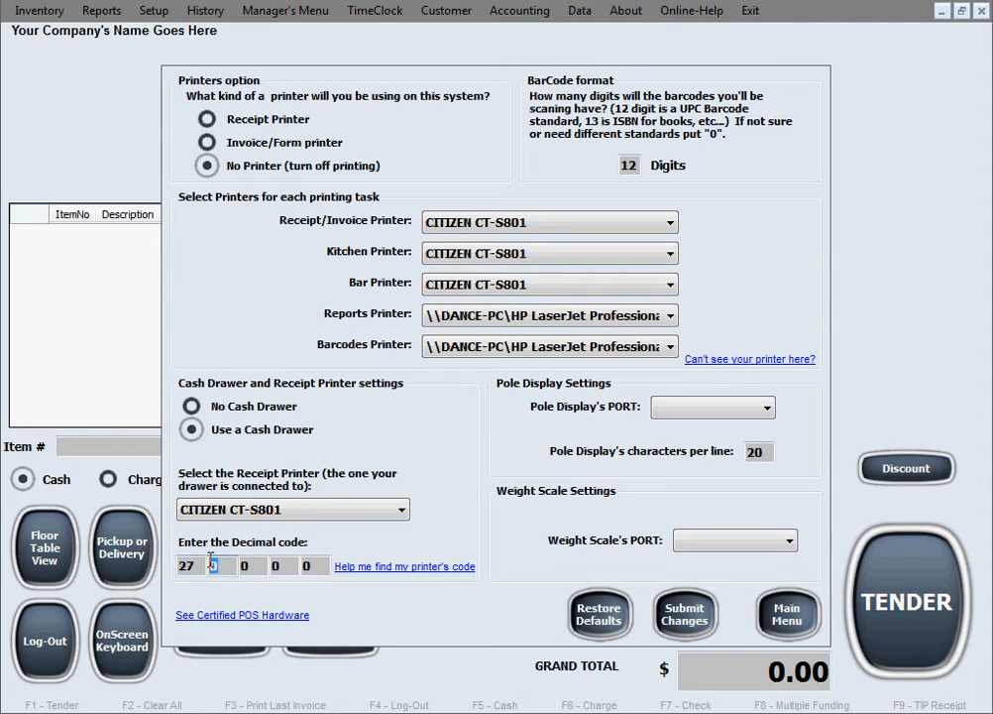
text(112)
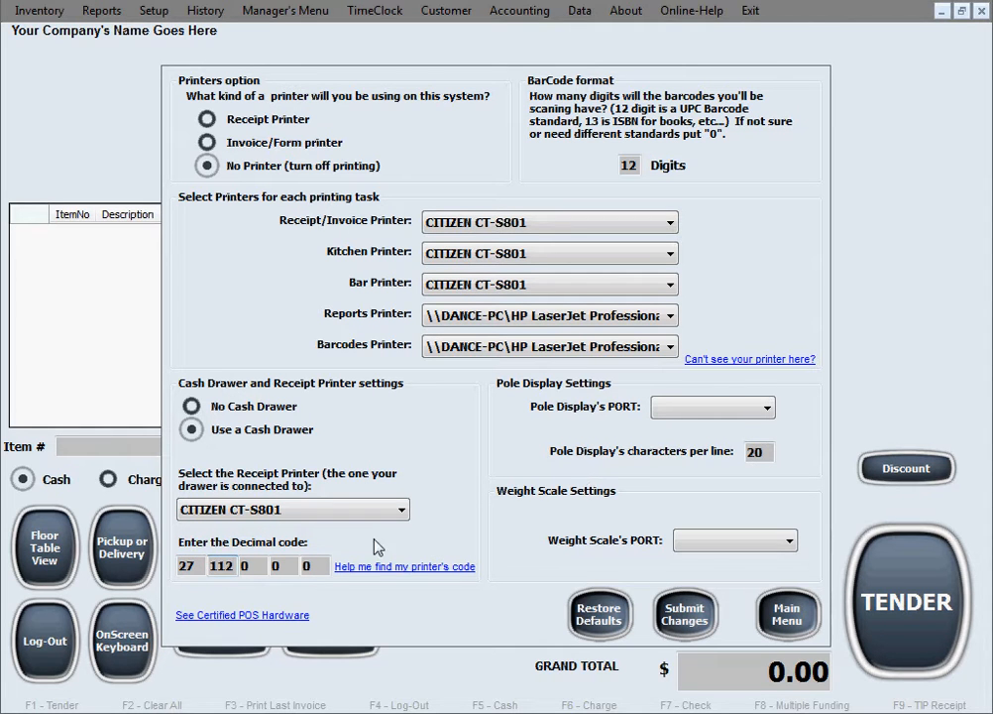
click(279, 565)
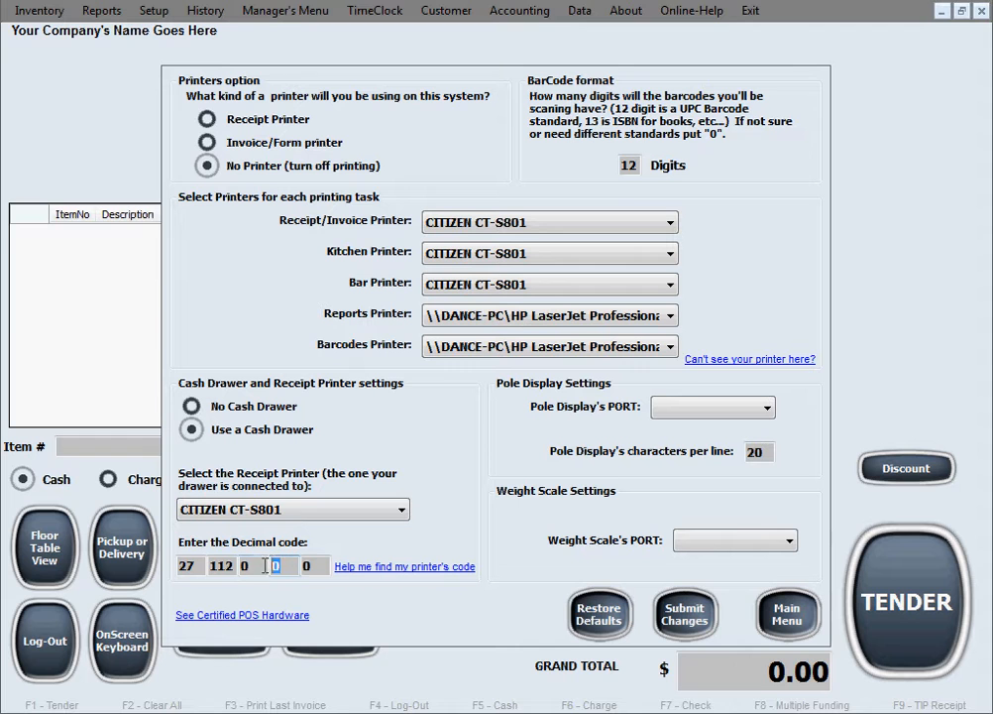
text(50)
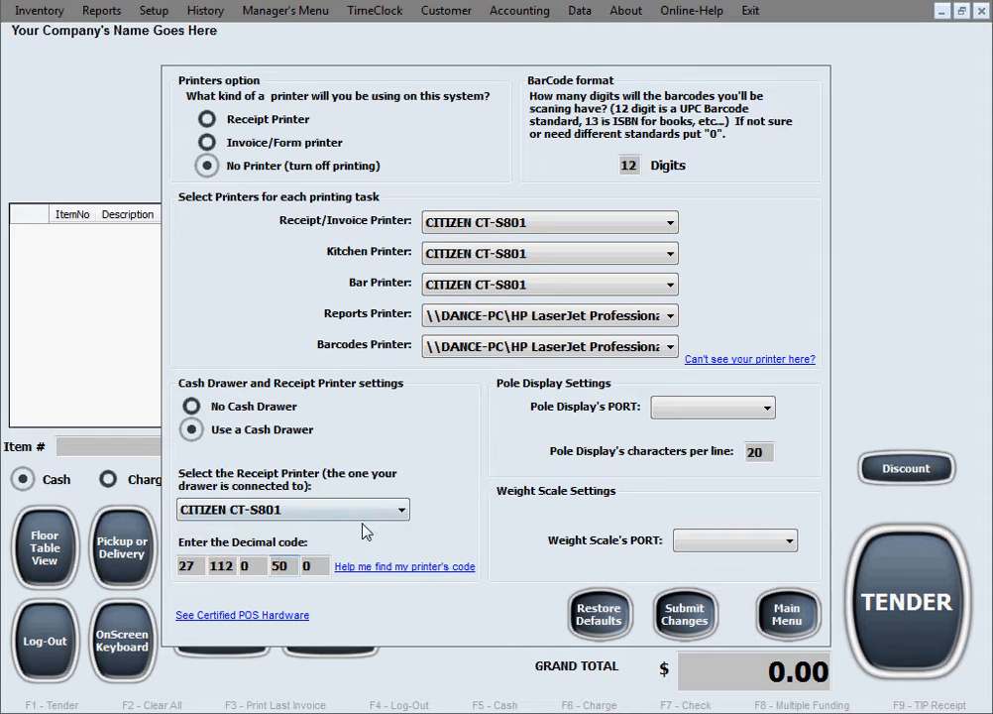
text(25)
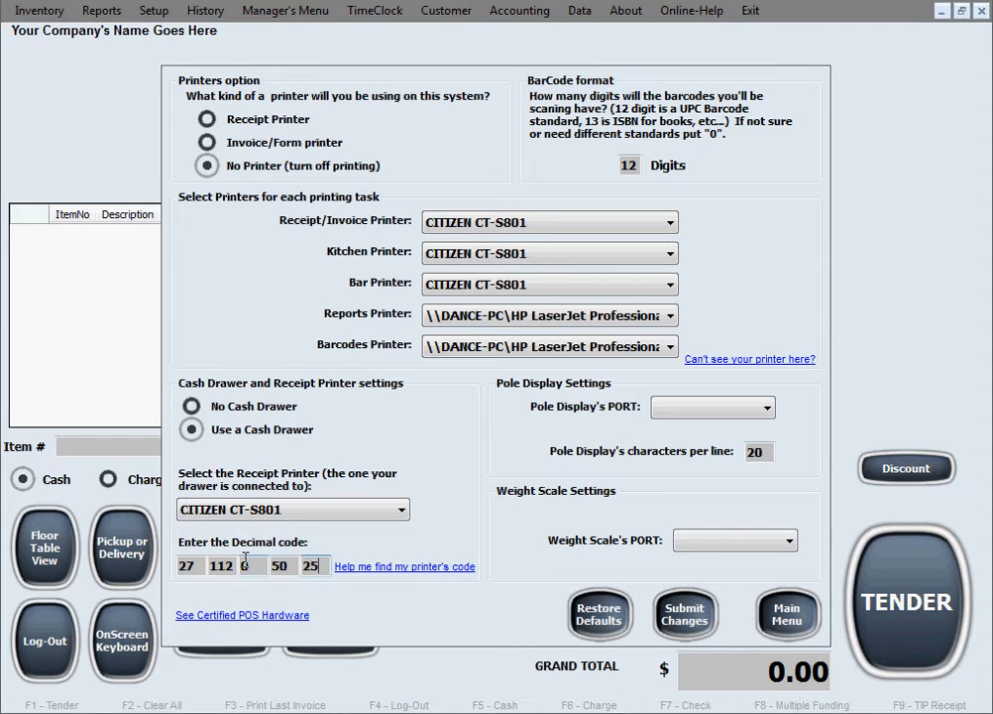
text(0)
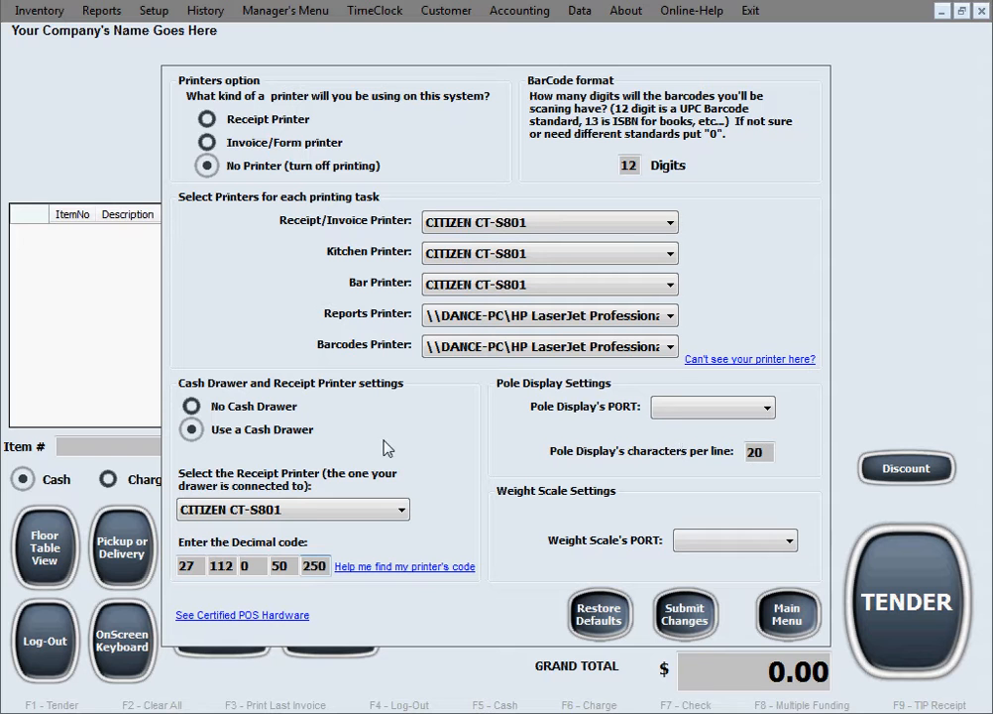
mouse_move(599, 423)
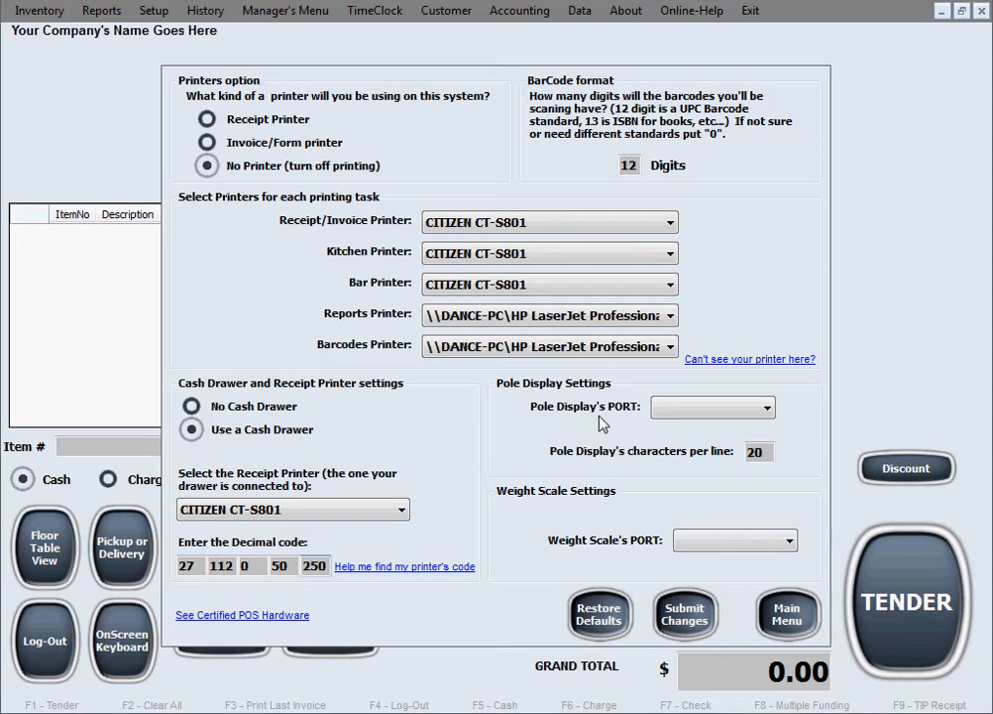
mouse_move(670, 433)
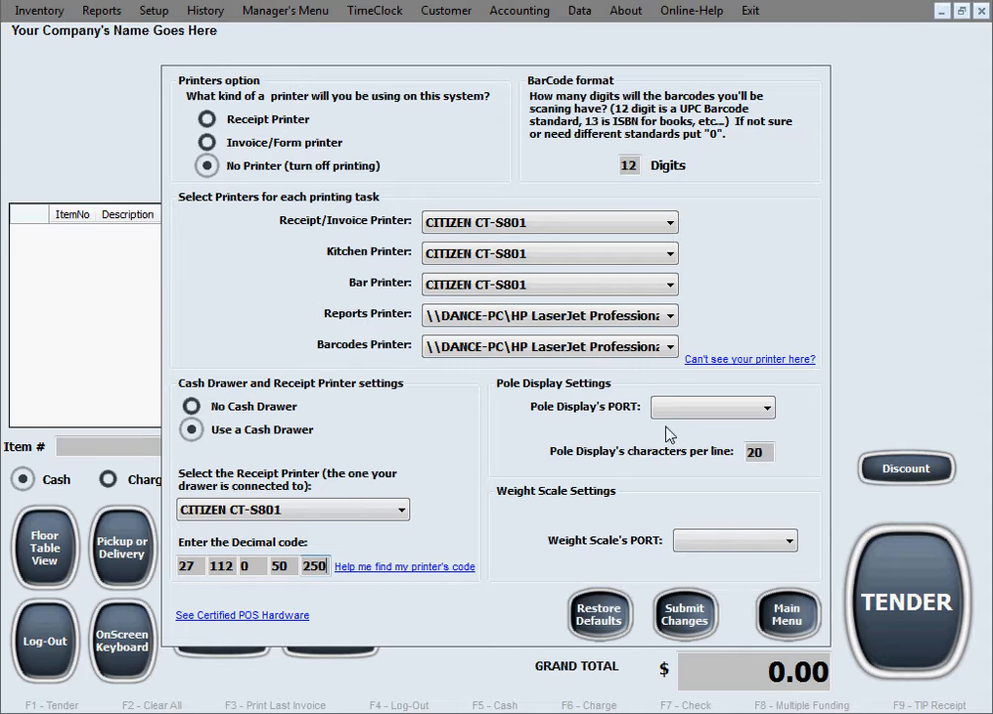
mouse_move(678, 429)
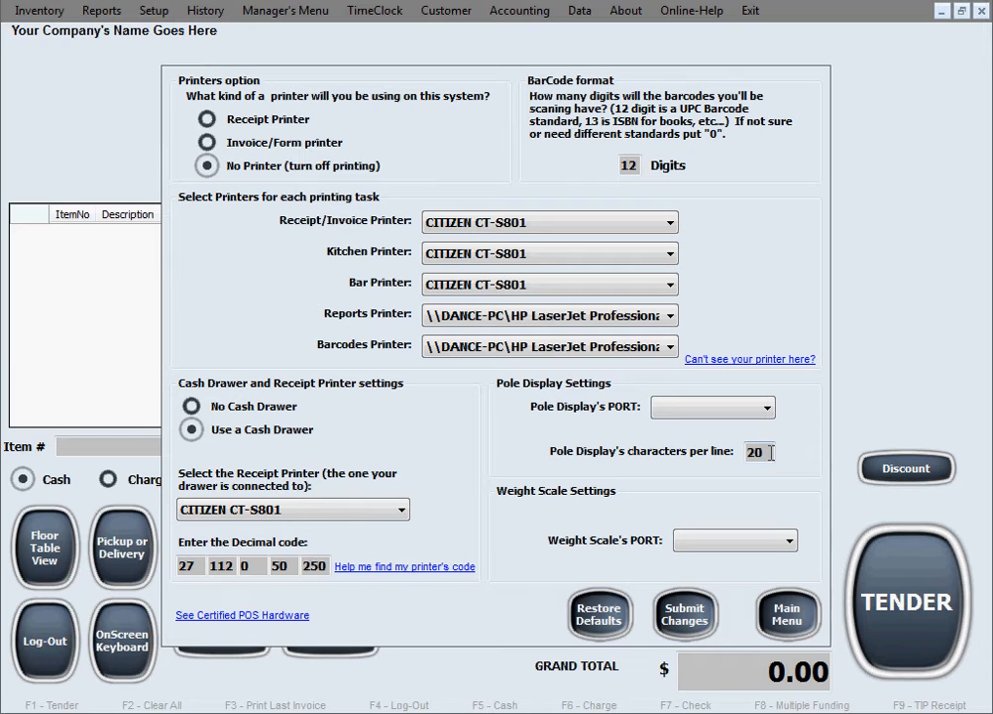
triple_click(757, 452)
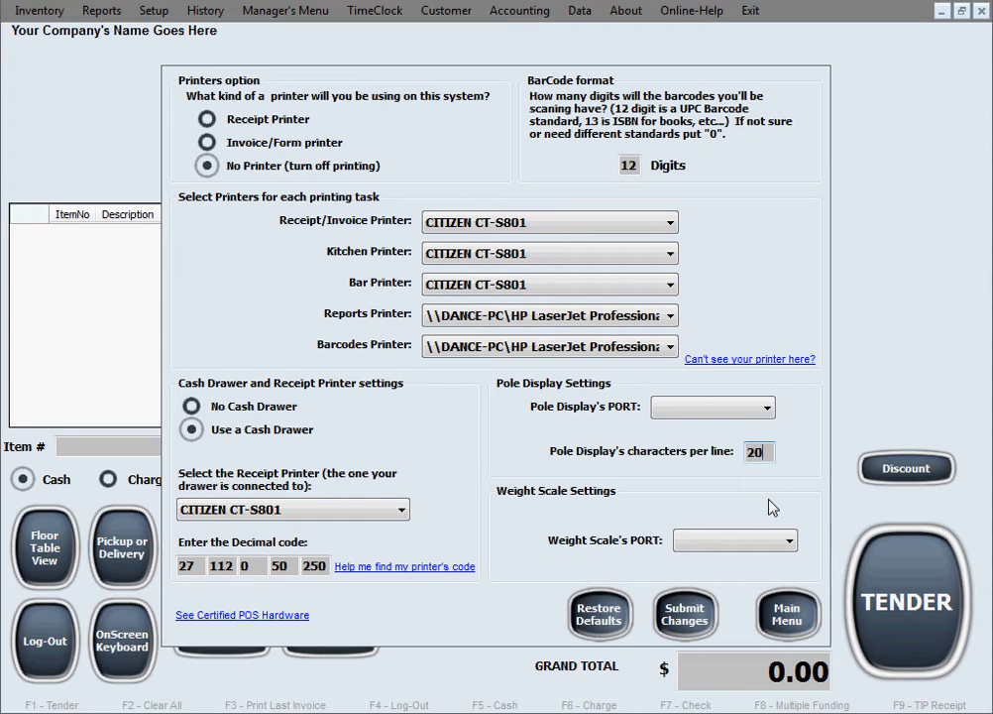
mouse_move(746, 494)
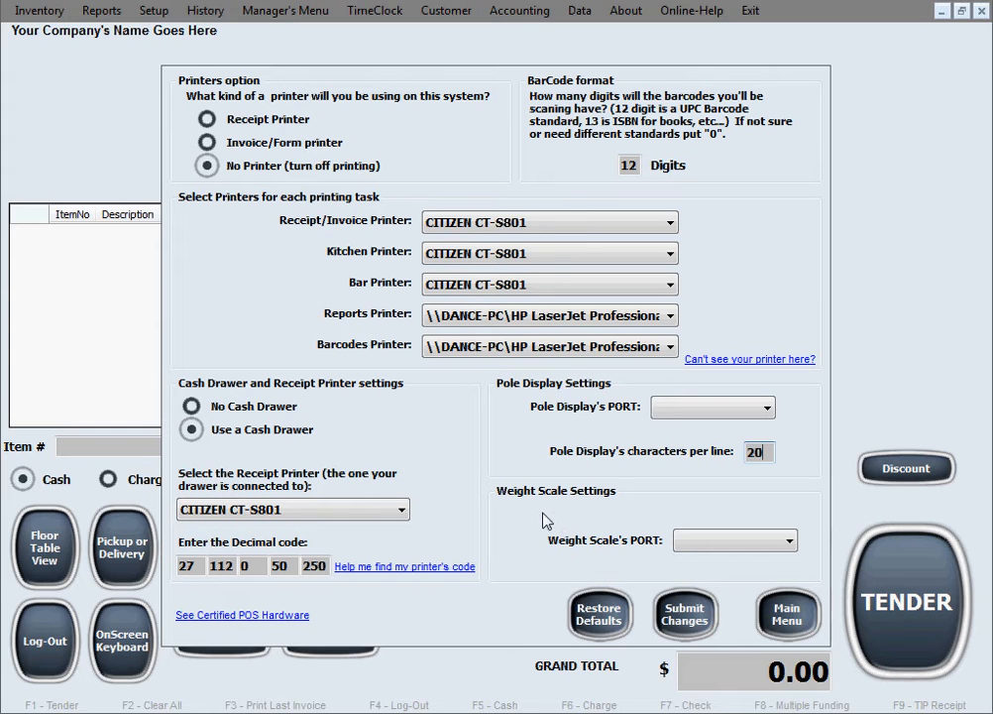
mouse_move(524, 517)
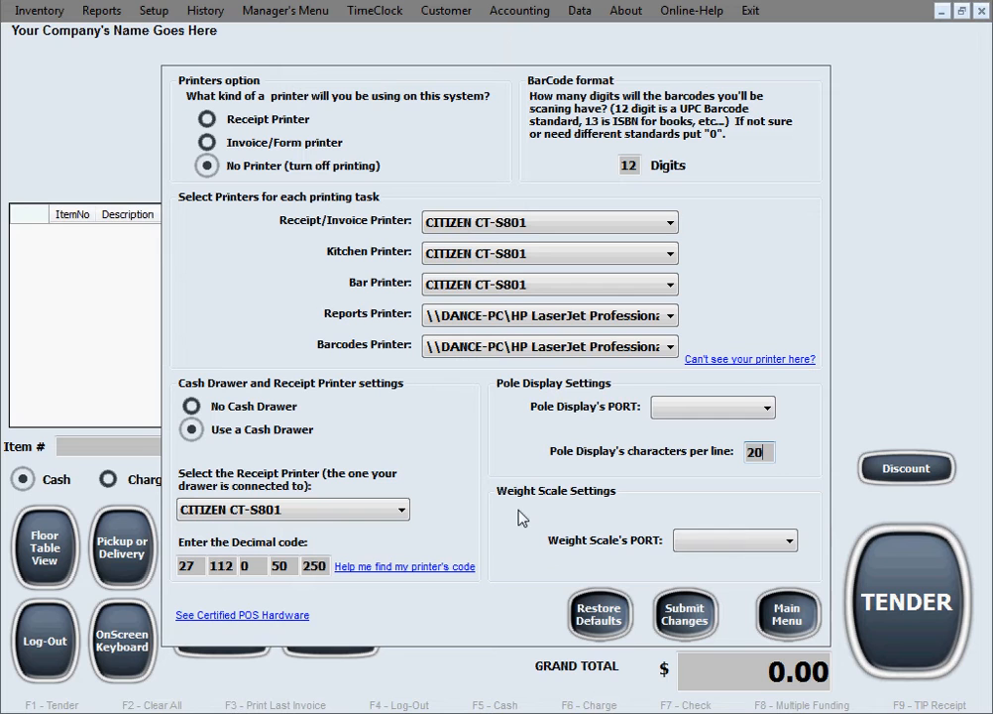
Step: Leave the Weight Scale port unset and submit the hardware setting changes
click(733, 540)
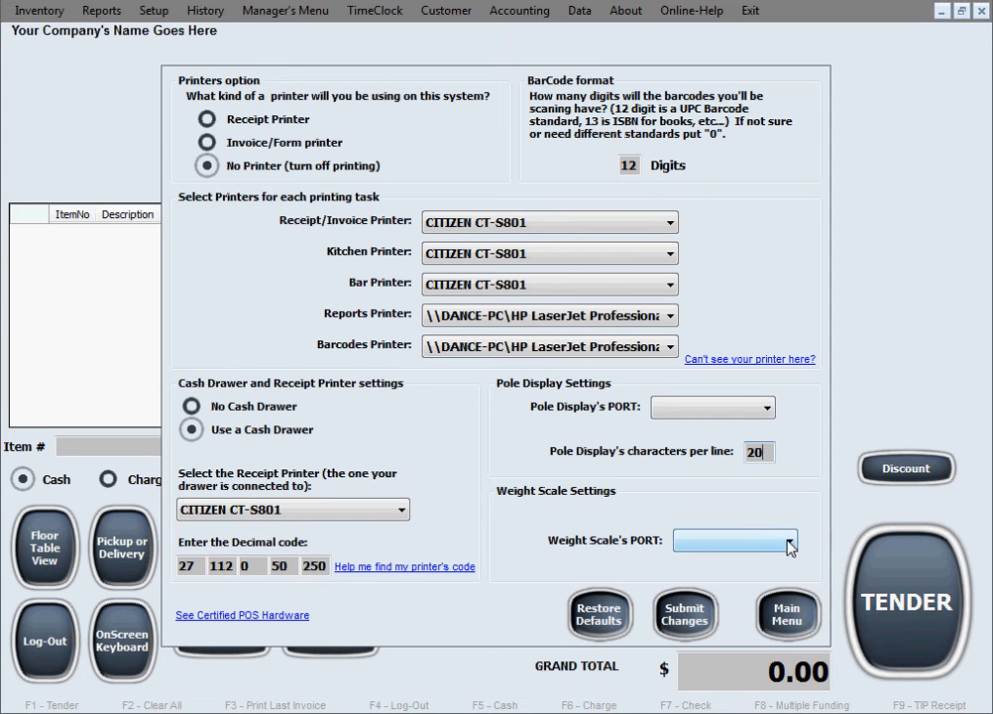
click(788, 541)
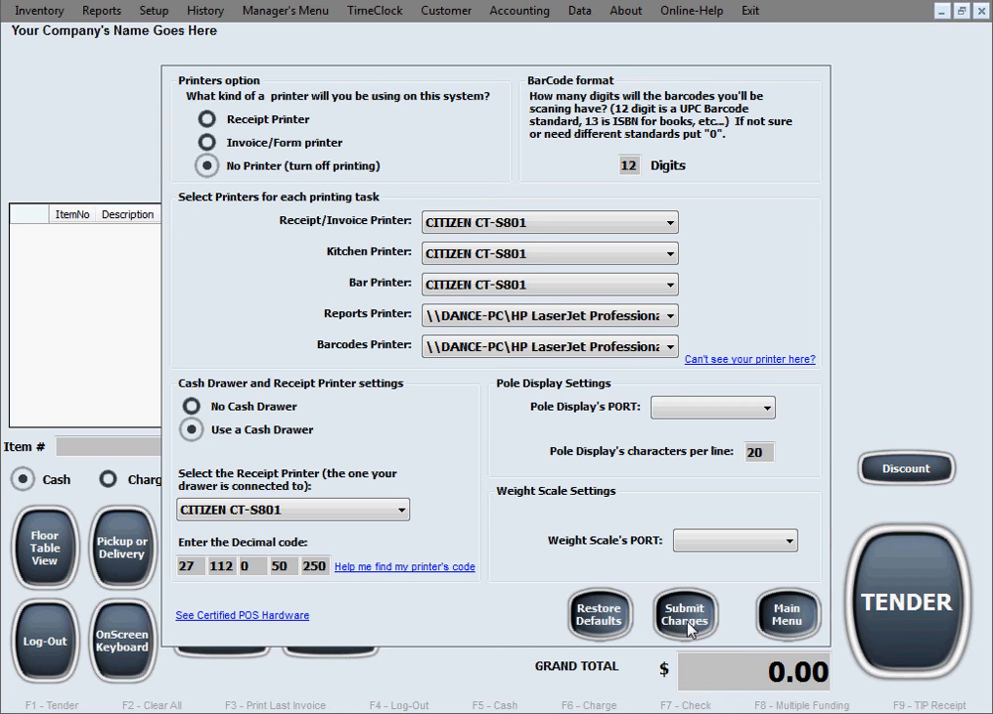
click(684, 612)
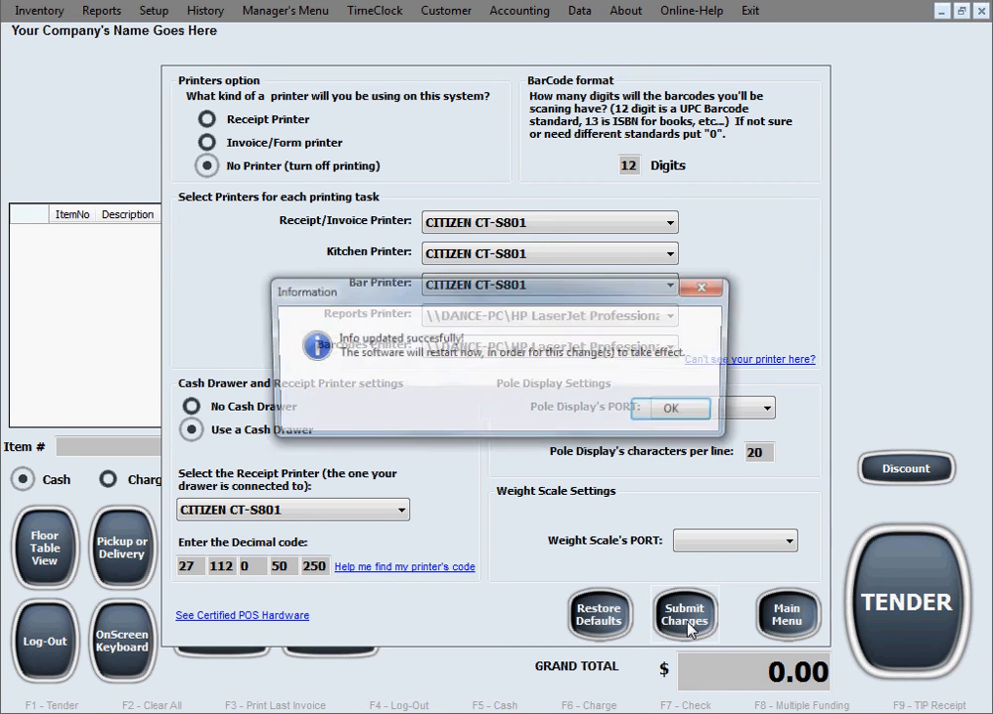